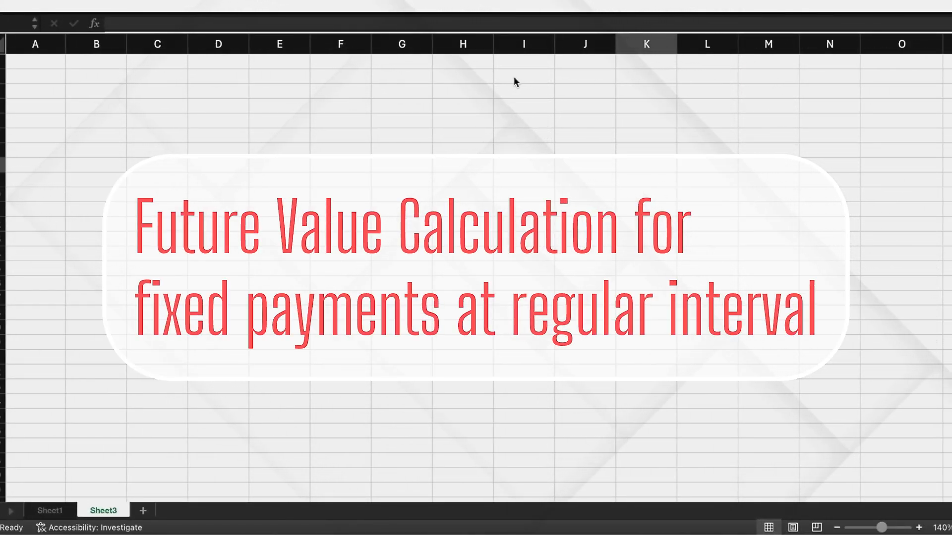
Step: Type the note 'pay to yourself first' below the names and begin Aman's 5000
left_click(522, 77)
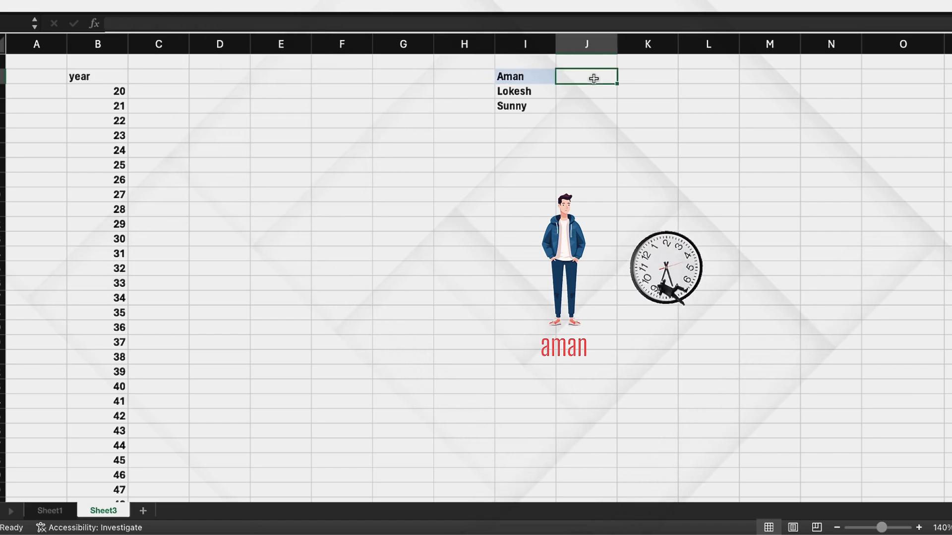
left_click(523, 76)
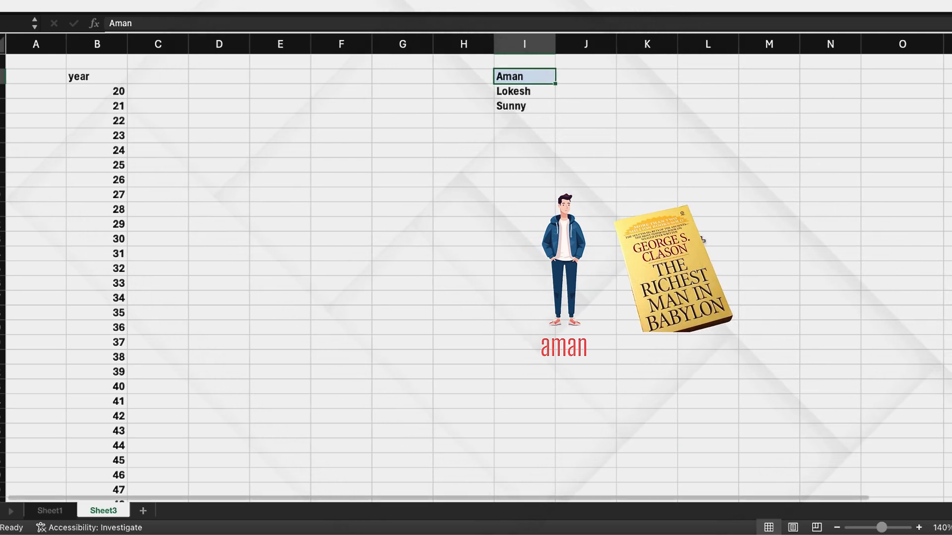
mouse_move(810, 238)
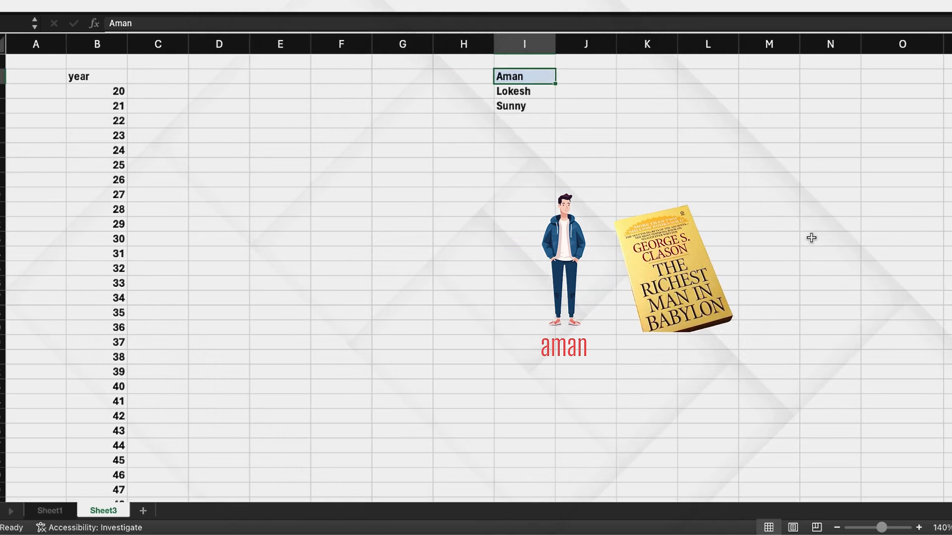
left_click(769, 180)
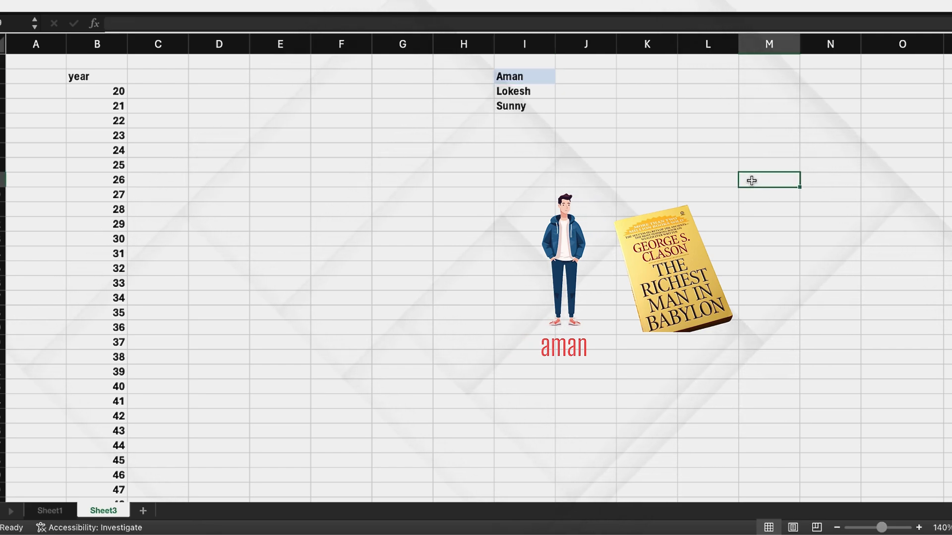
type("pay to you")
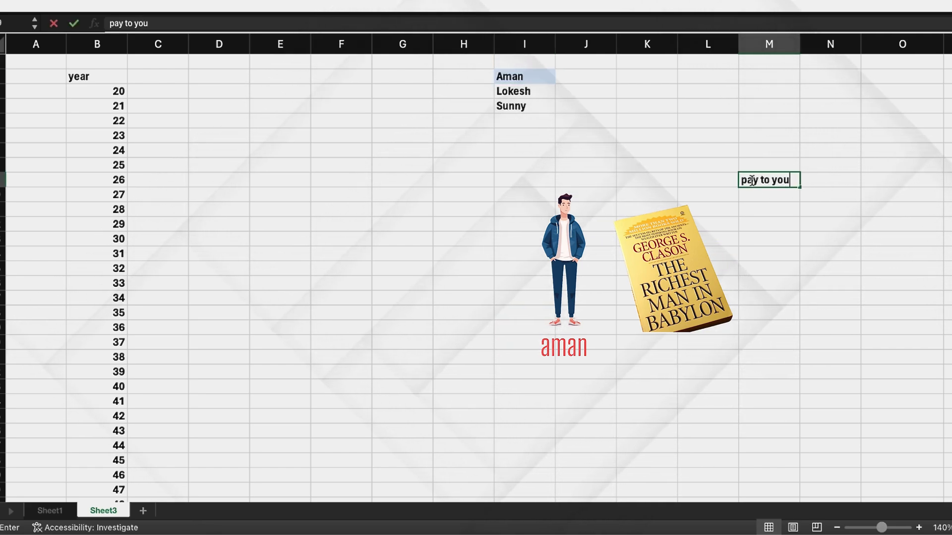
type("rself first")
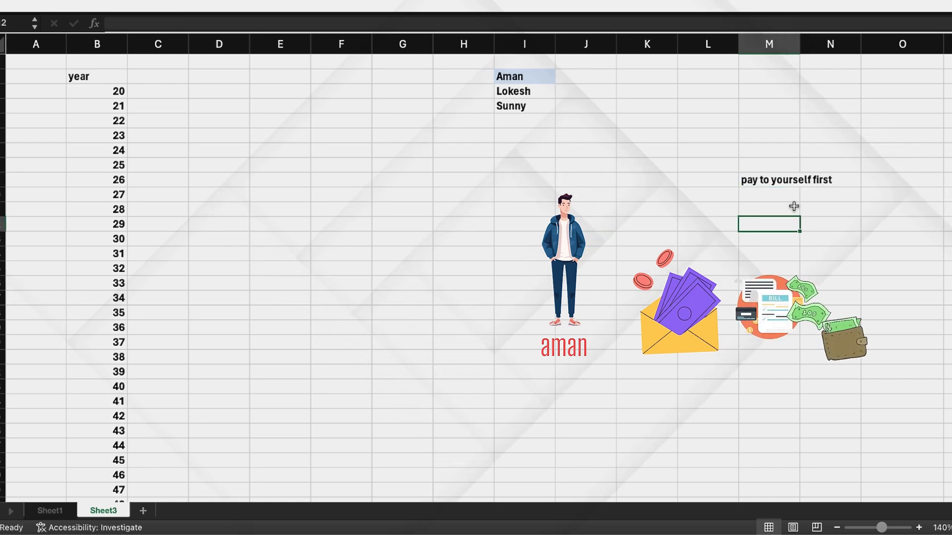
mouse_move(704, 274)
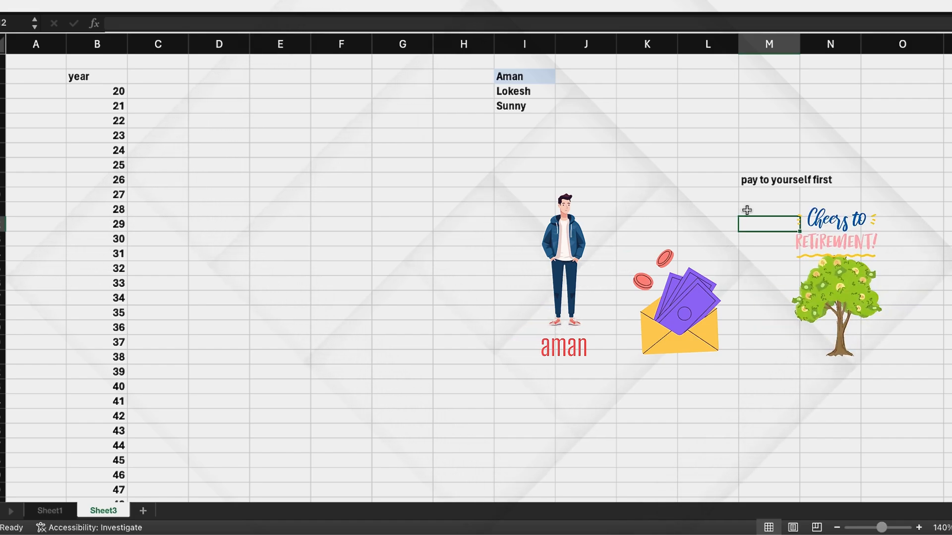
type("5000")
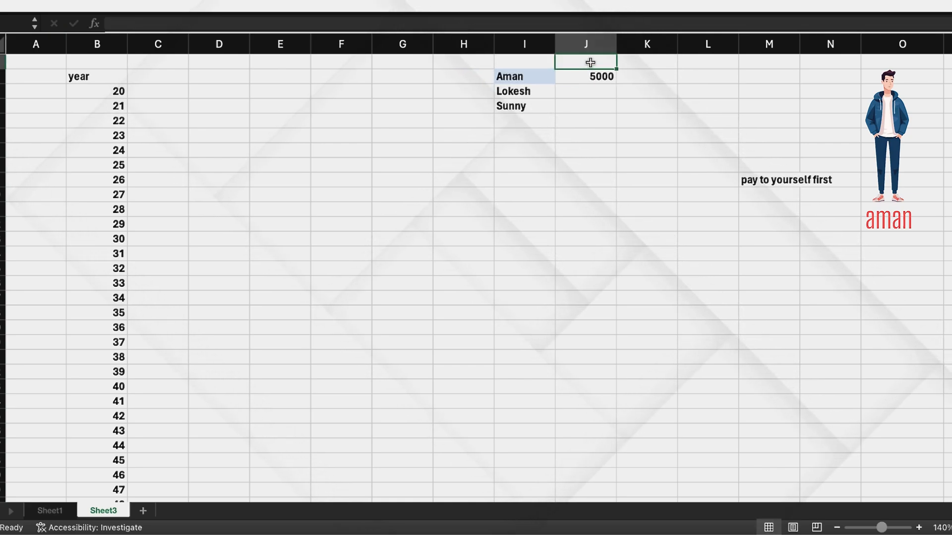
Step: Add 'per month' and 'yearly' headers, computing Aman's yearly amount as =J2*12
type("per month")
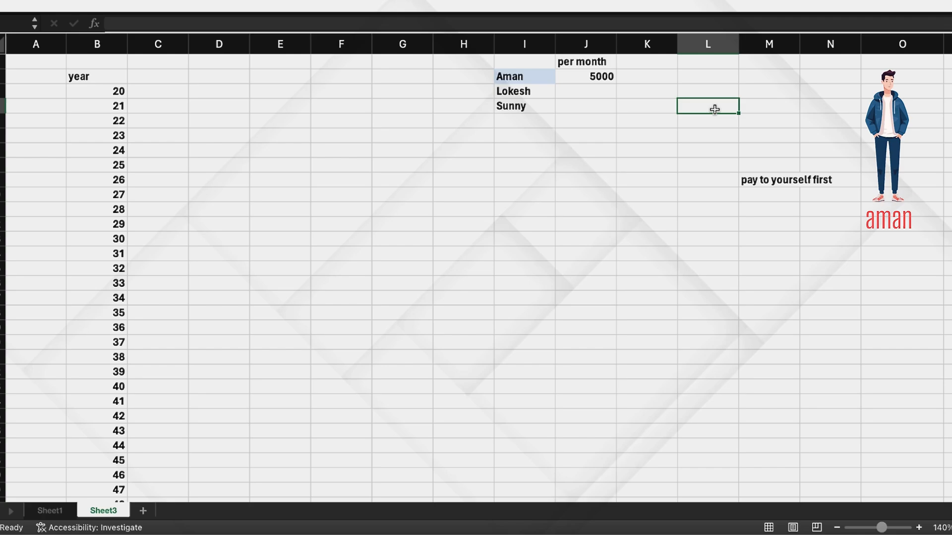
left_click(646, 61)
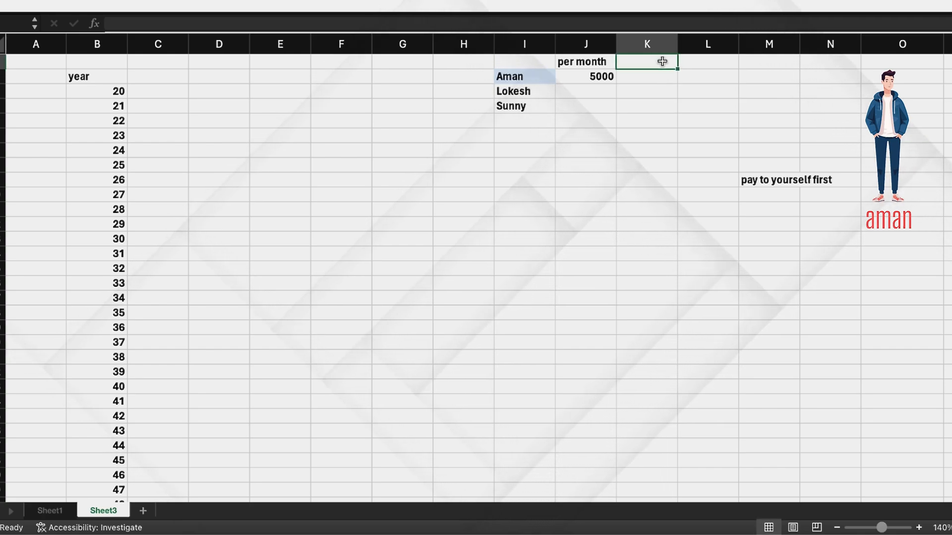
type("yearly")
left_click(646, 76)
type("=")
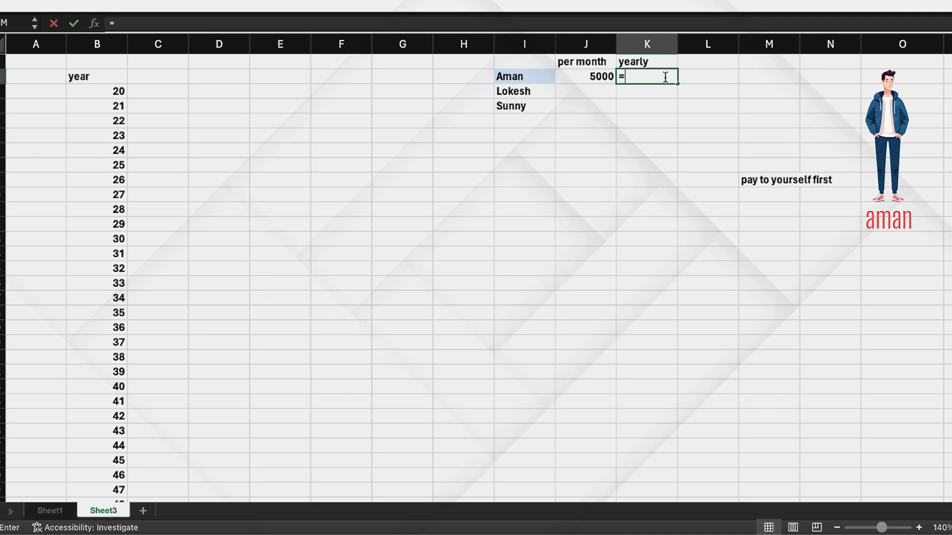
left_click(584, 75)
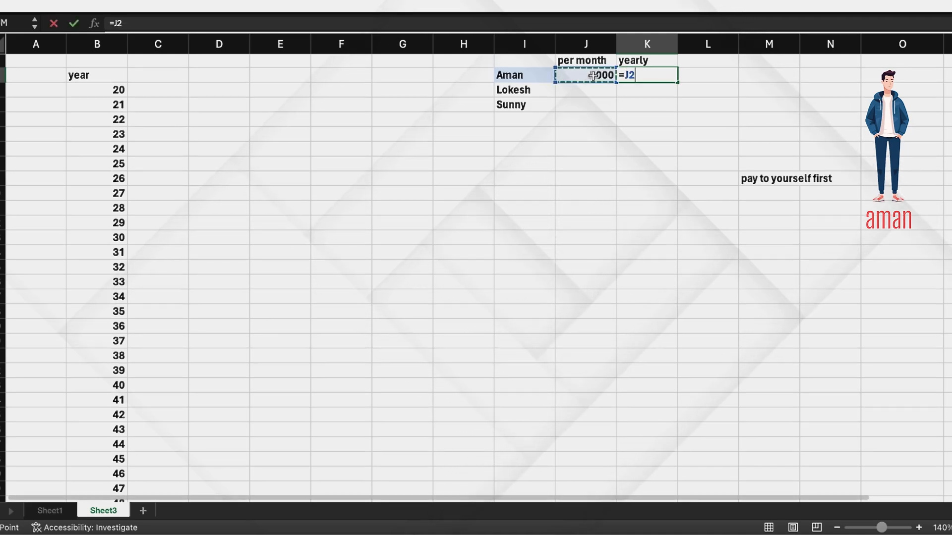
type("*12")
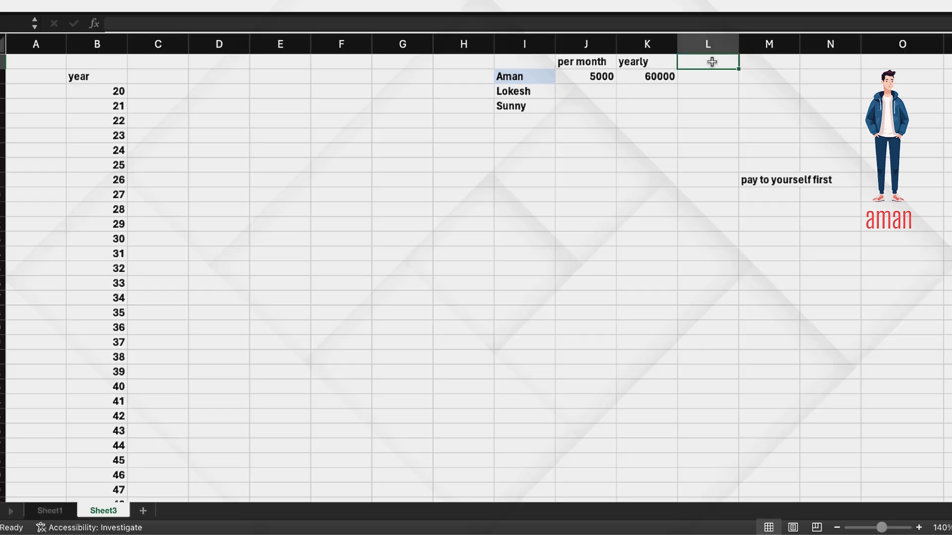
Step: Enter time 10 and the total investment formula, and fill 60000 down years 20–29
type("10")
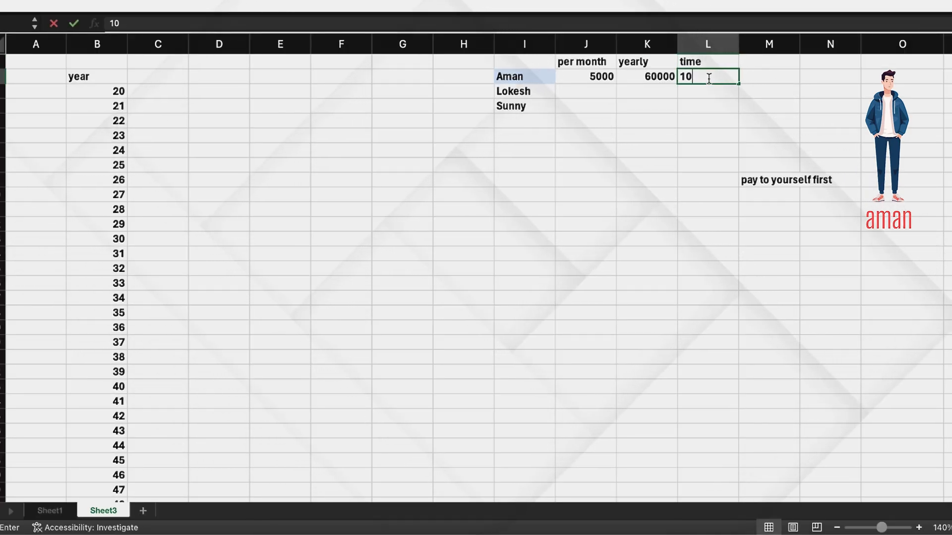
key("Return")
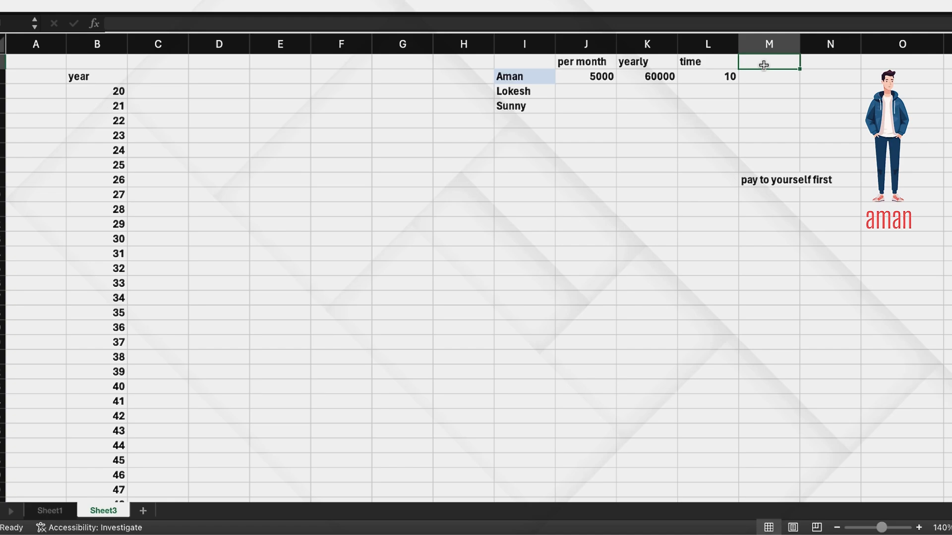
type("total investment")
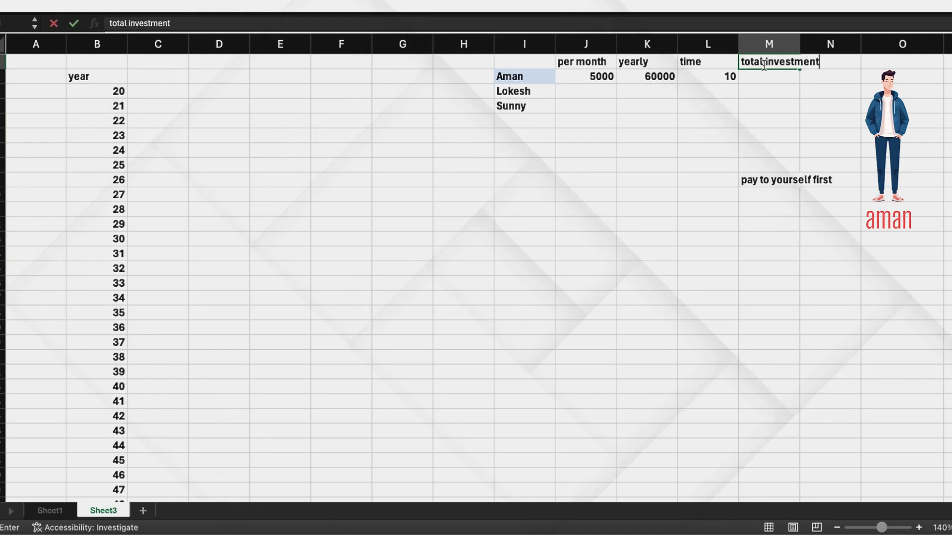
type("=")
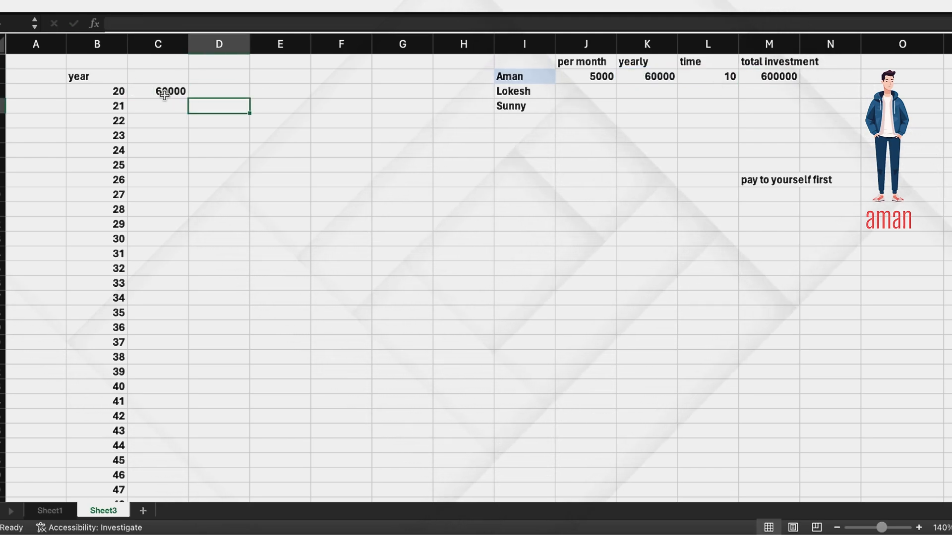
left_click_drag(158, 91, 158, 224)
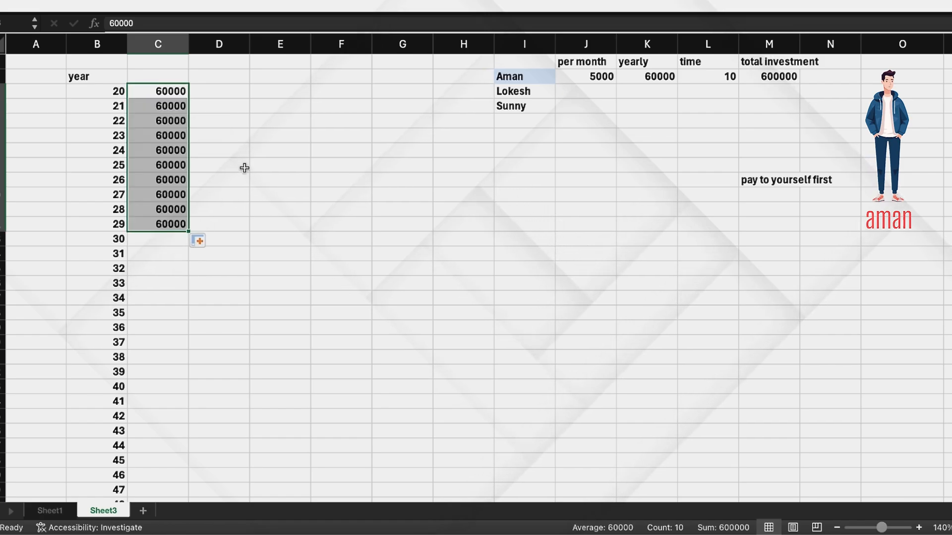
left_click(523, 90)
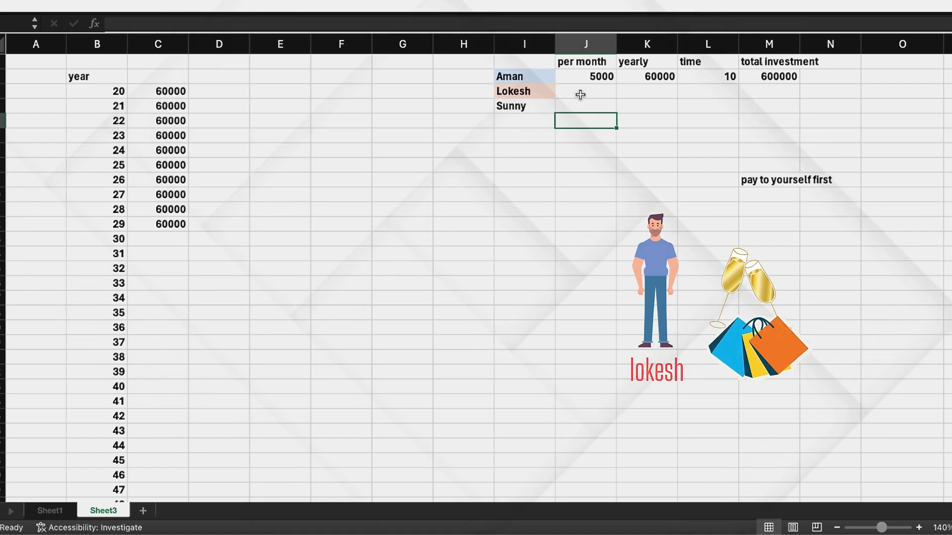
Step: Give Lokesh 120000 yearly over 20 years for a 2,400,000 total investment
left_click(646, 91)
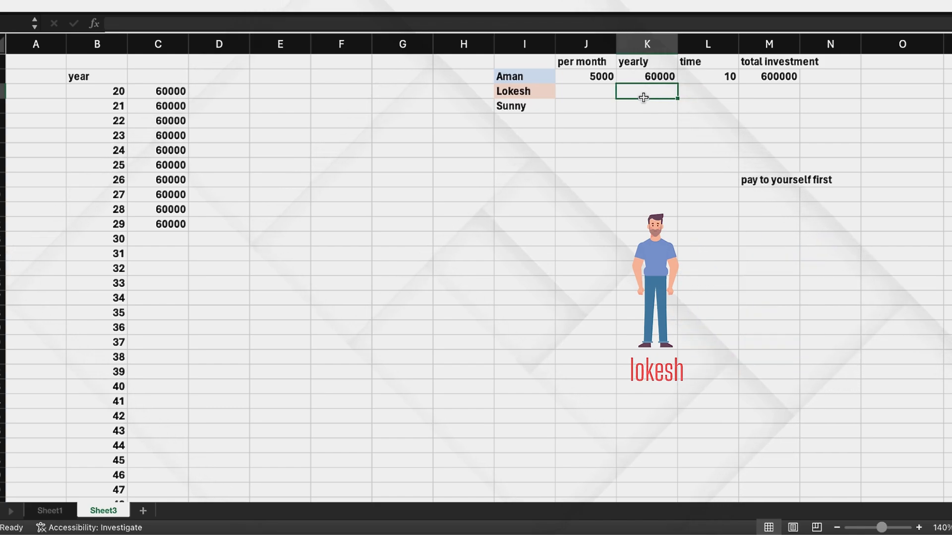
type("1200")
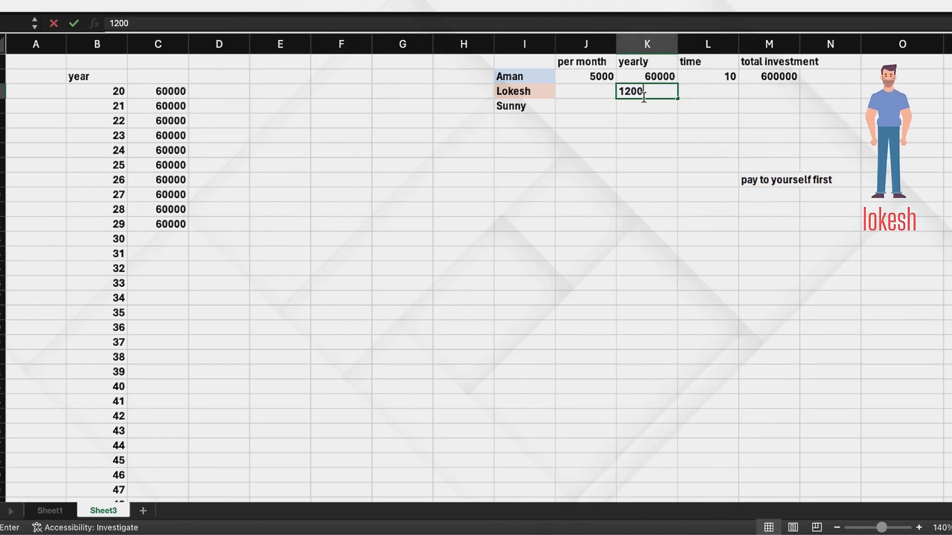
type("00")
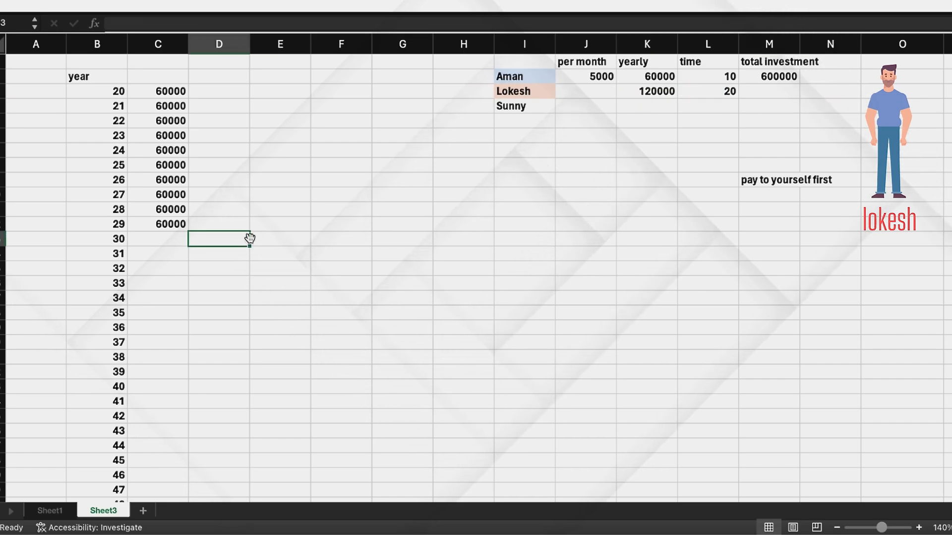
type("1200000")
left_click(769, 91)
type("=")
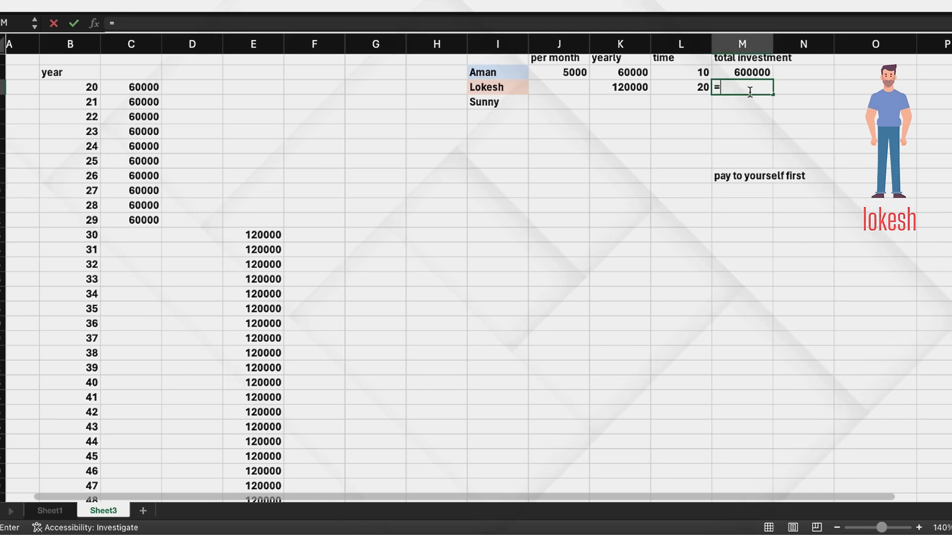
key("Return")
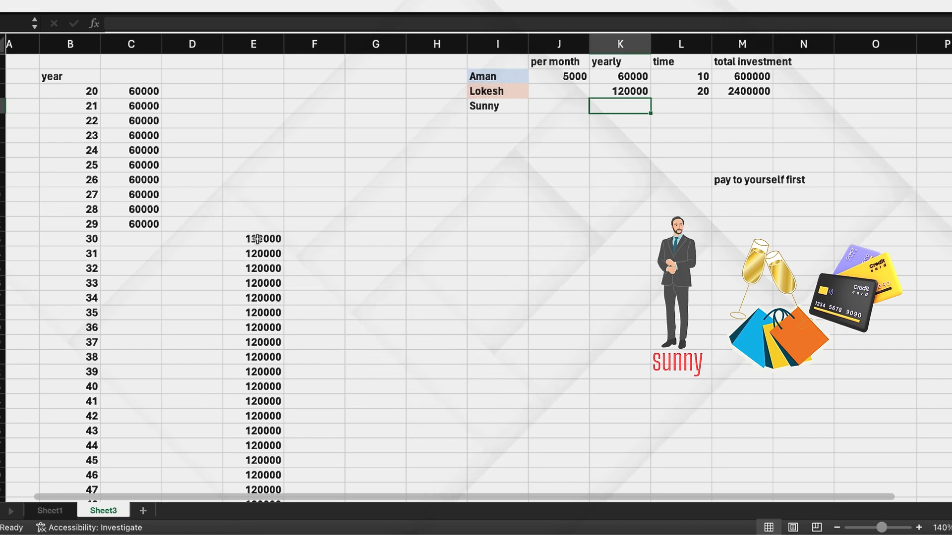
Step: Enter Sunny's yearly 480000 and his total investment formula of 4,800,000
left_click(374, 387)
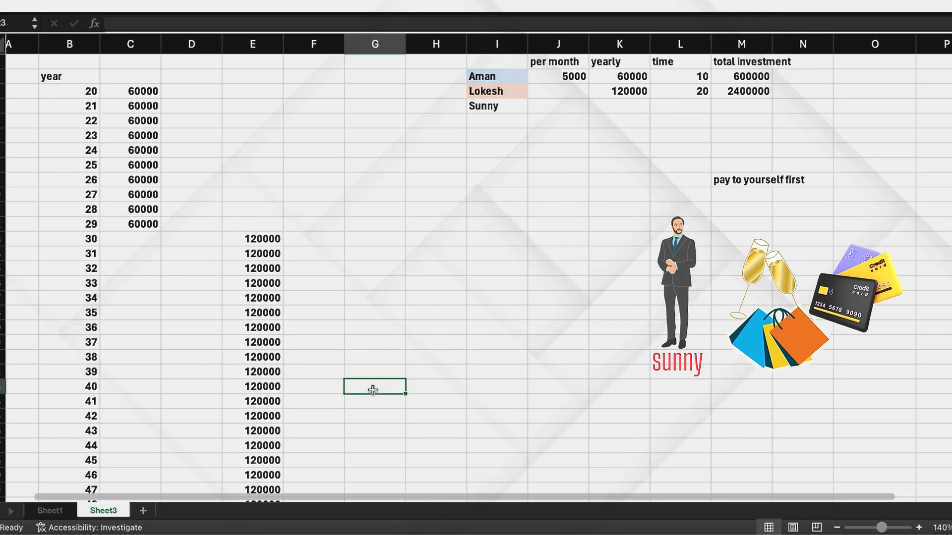
left_click(618, 106)
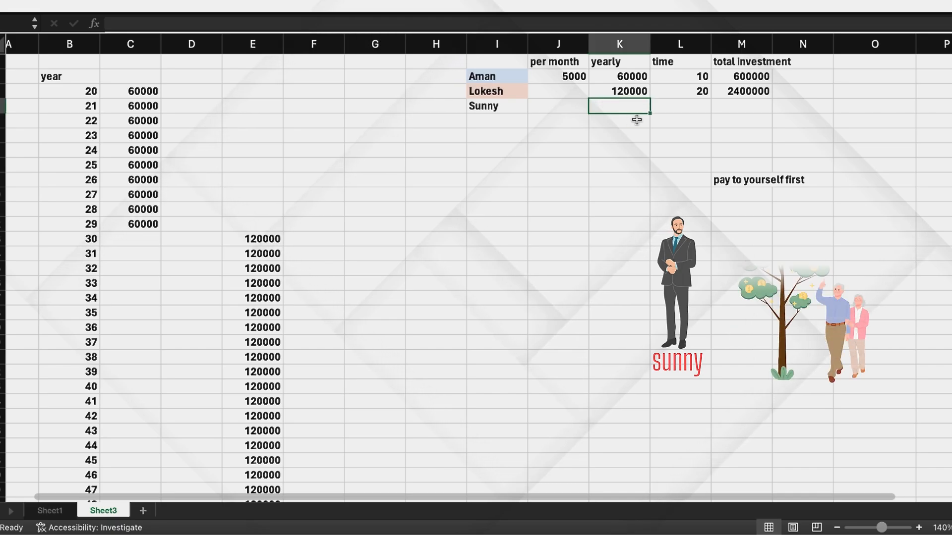
type("480000")
left_click(741, 106)
type("=")
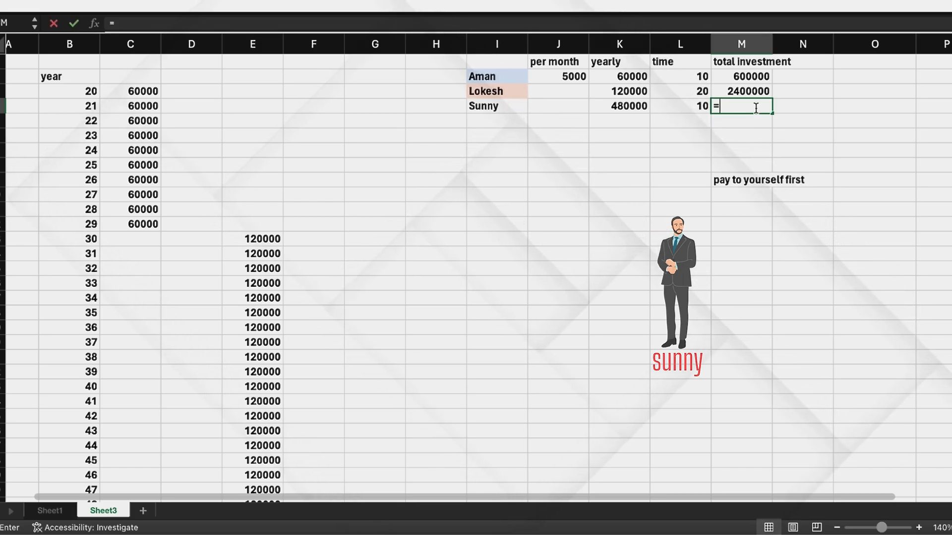
left_click(618, 105)
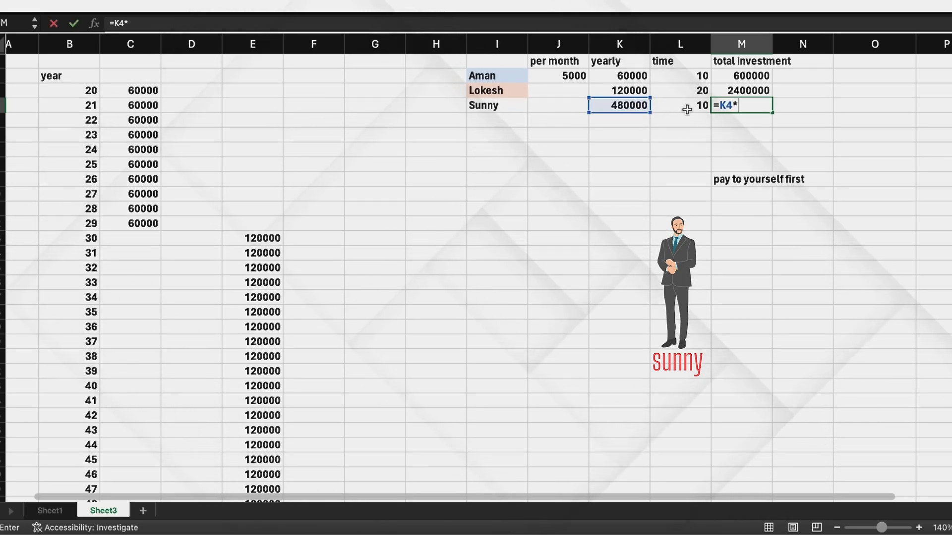
key("Return")
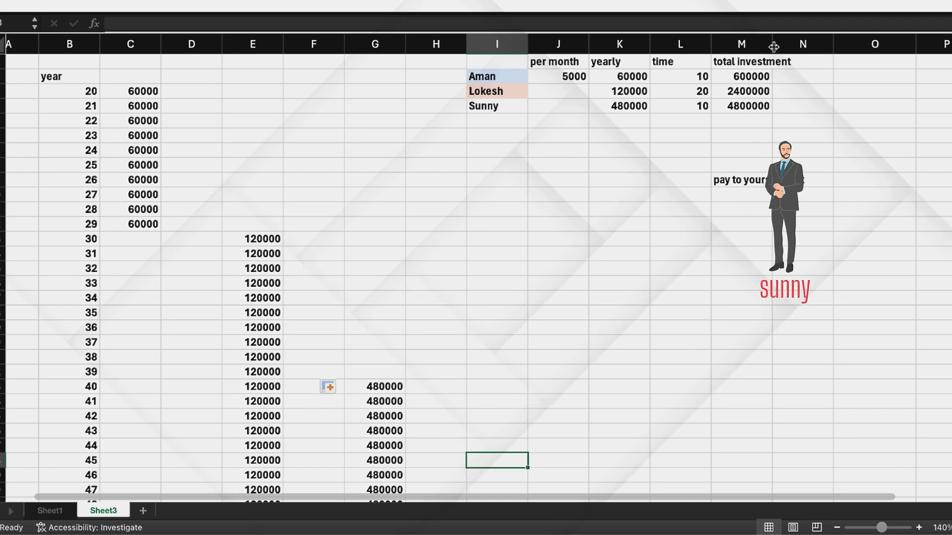
Step: Add a 'rate' column with 15% for Aman, Lokesh and Sunny
type("rate")
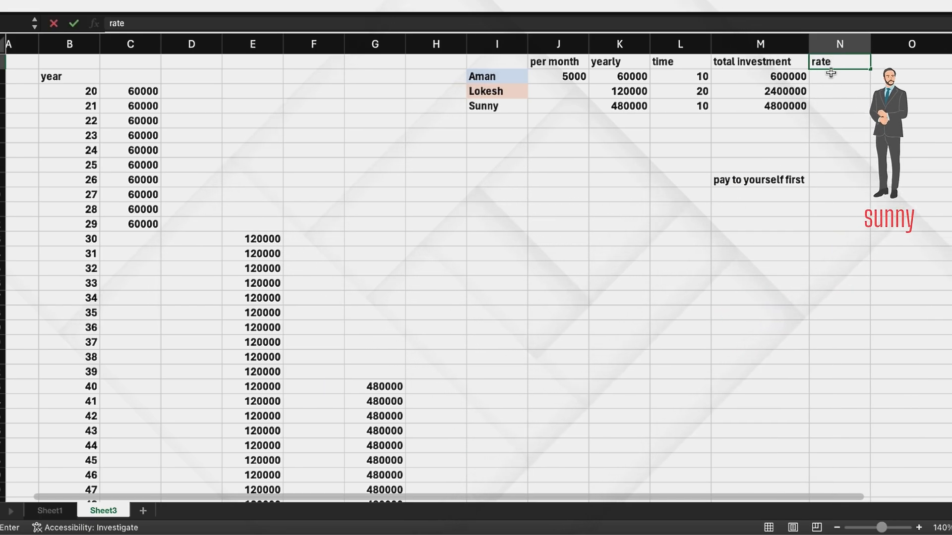
type("15%")
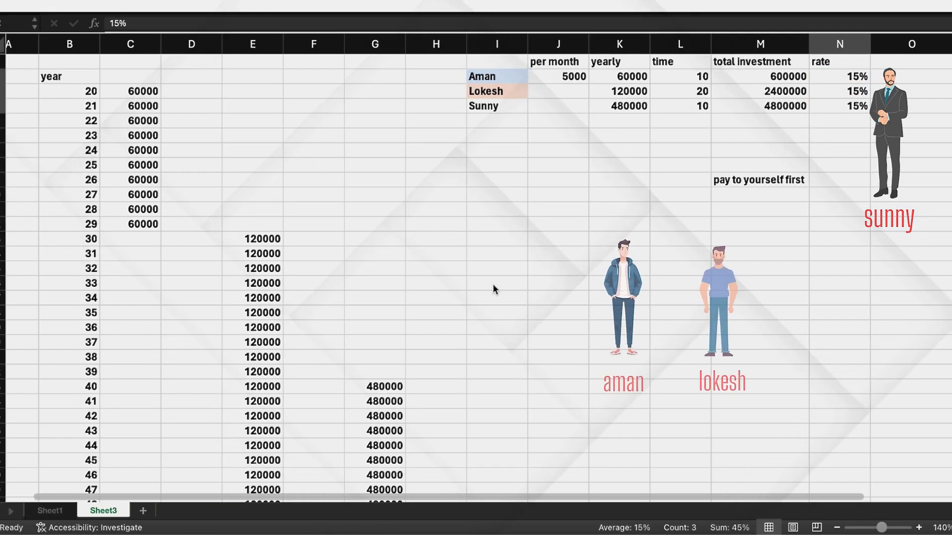
scroll("down", 3)
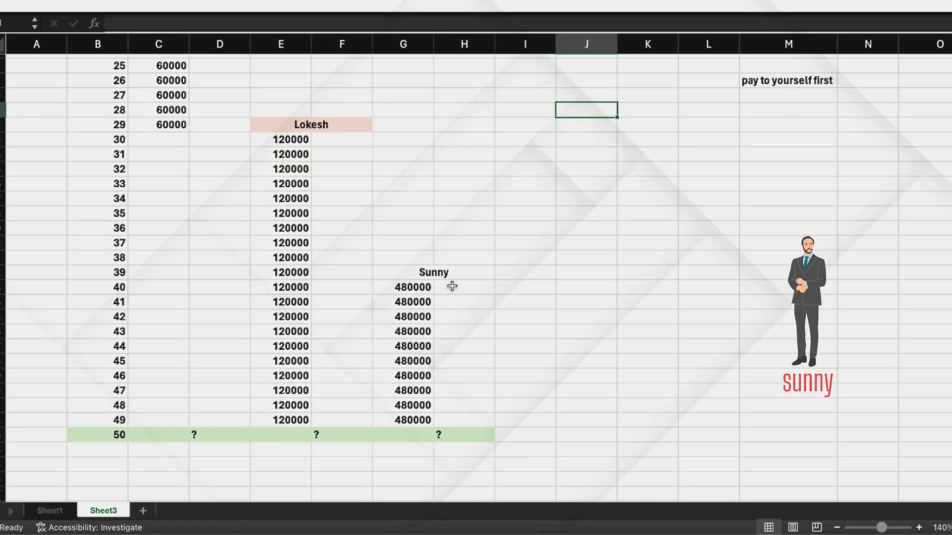
Step: Enter =G23*1.15 beside Sunny's first 480000 payment, giving 552,000 for year 40
left_click(462, 286)
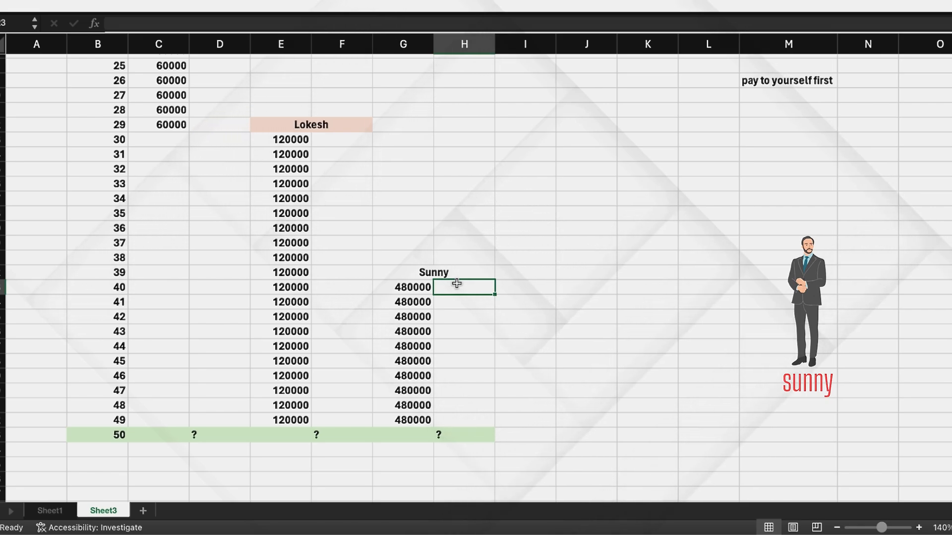
mouse_move(456, 284)
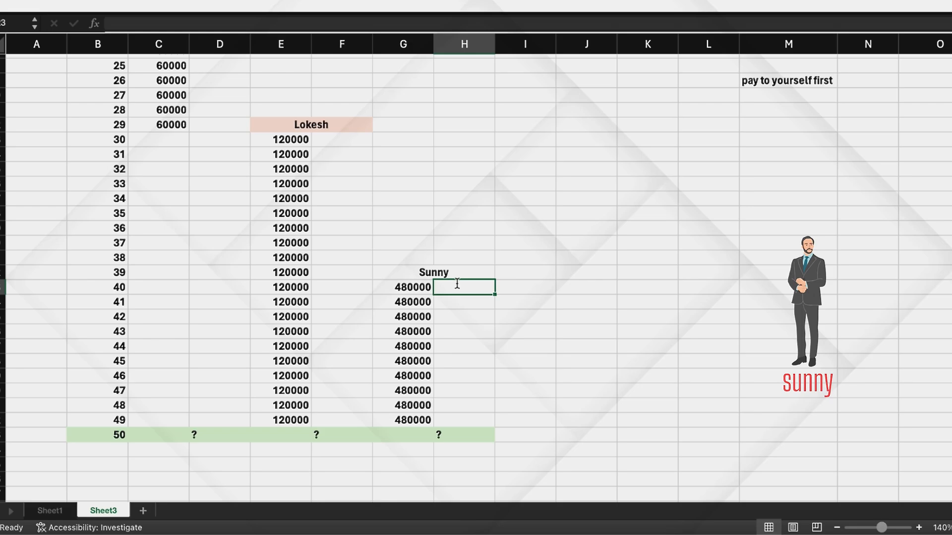
type("=G23")
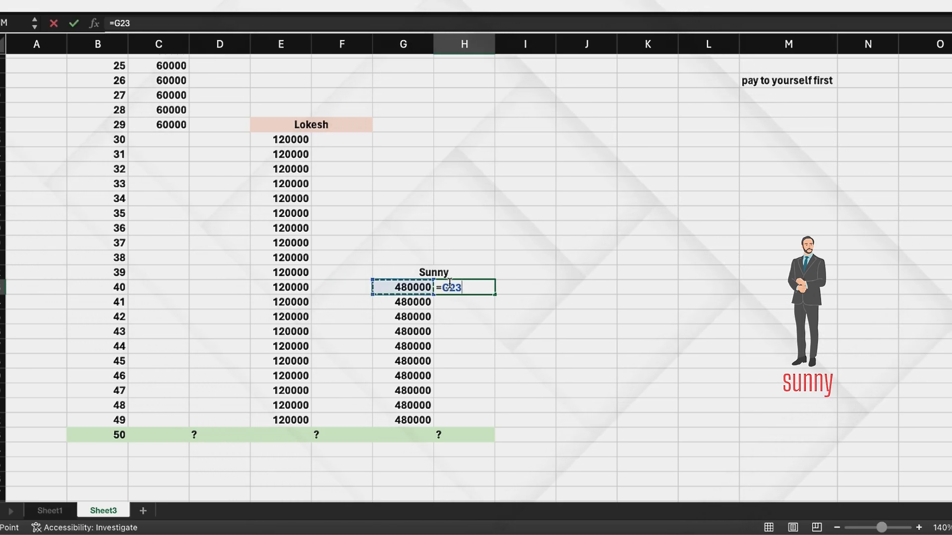
type("*")
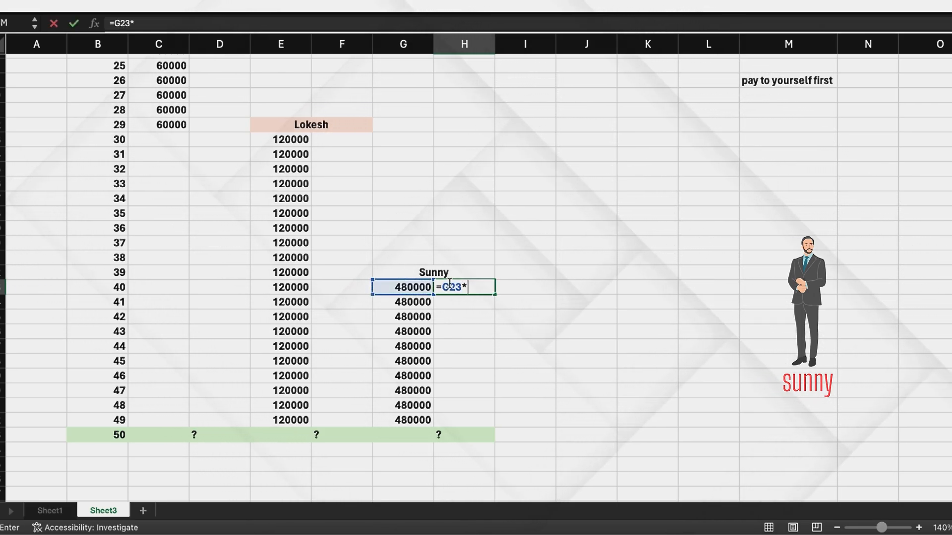
type("*1.1")
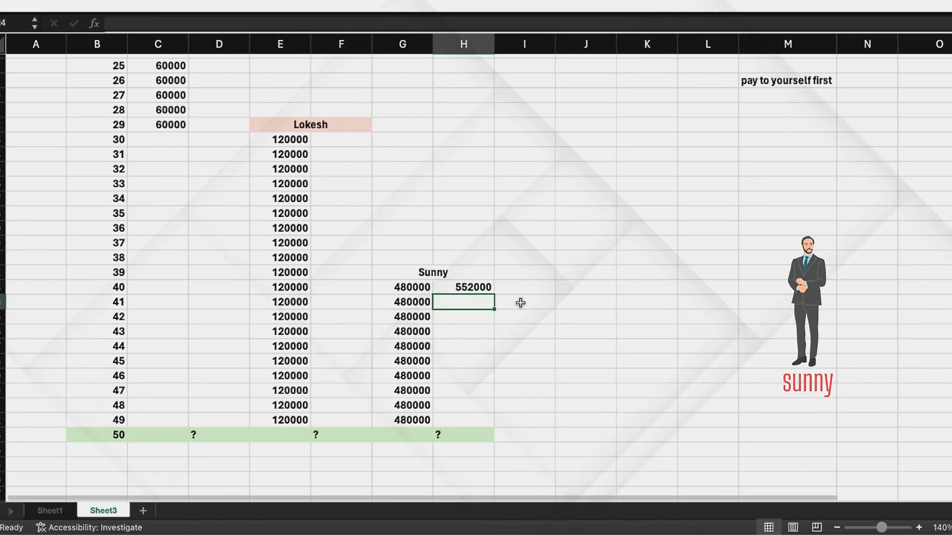
mouse_move(416, 304)
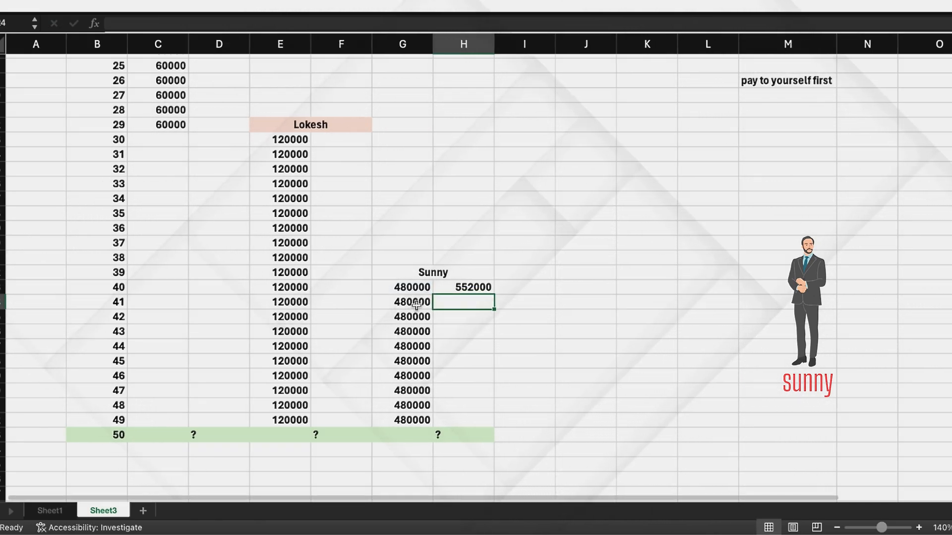
Step: Add =(G24+H23)*1.15 for year 41, fill to year 49 and apply Comma Style
type("=")
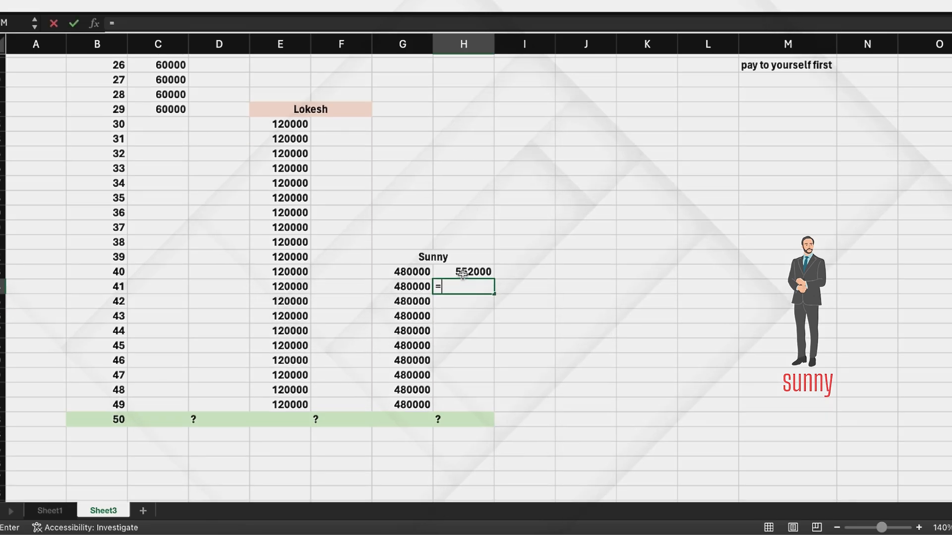
left_click(410, 286)
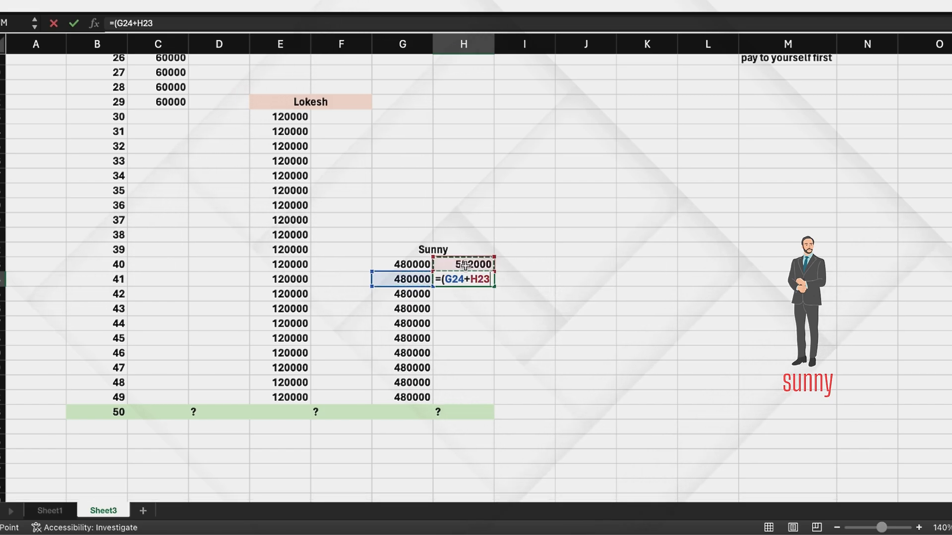
type(")")
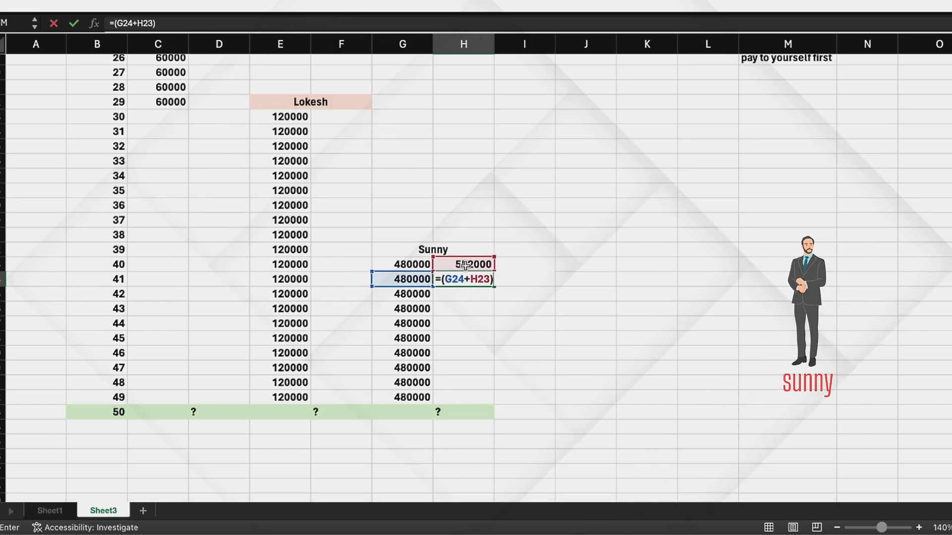
type("*1.1")
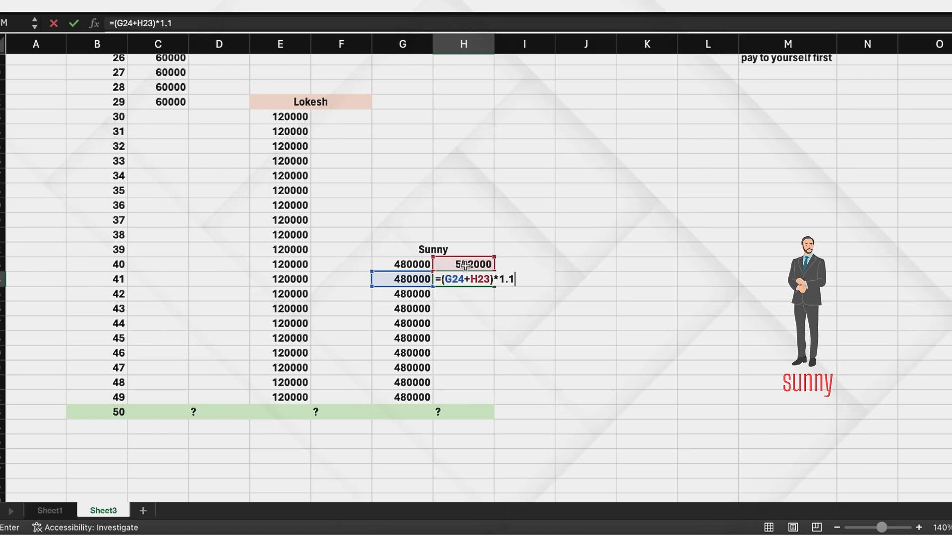
key("Return")
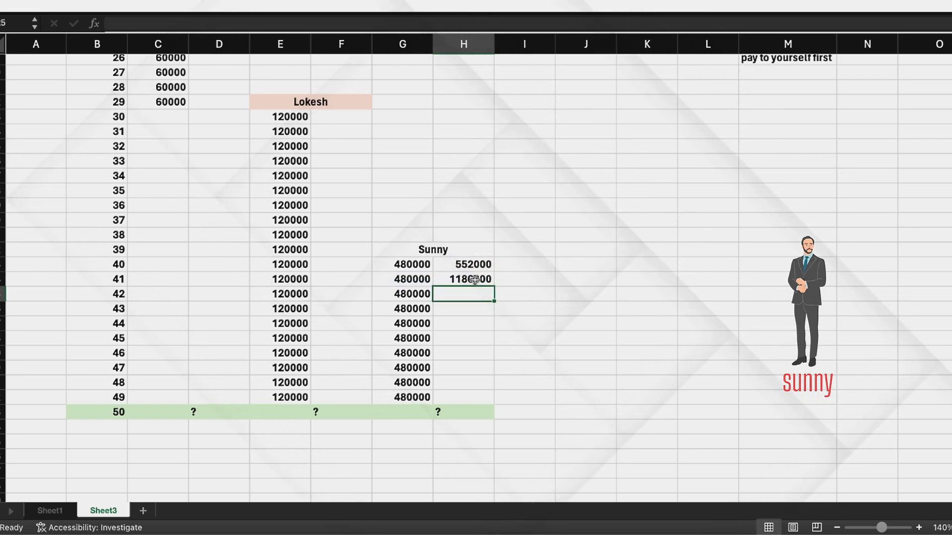
mouse_move(476, 278)
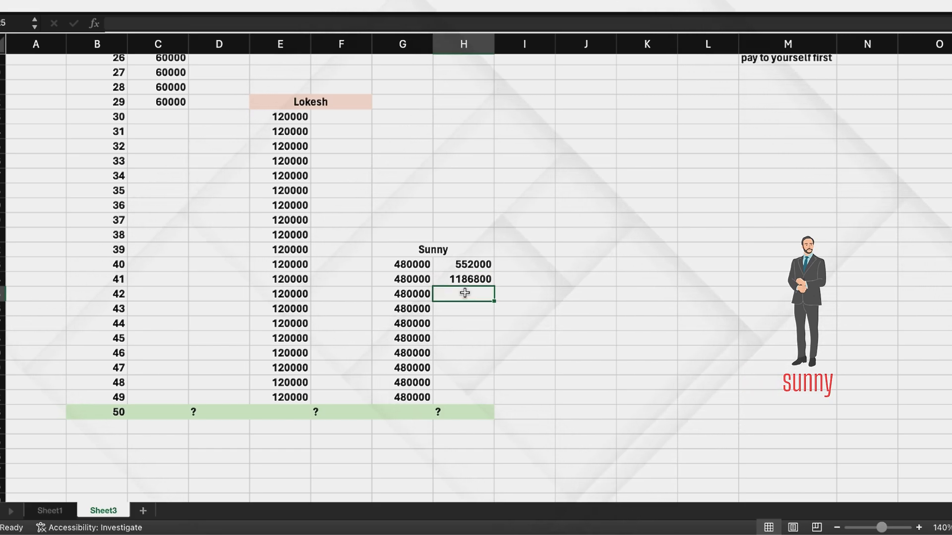
left_click(462, 278)
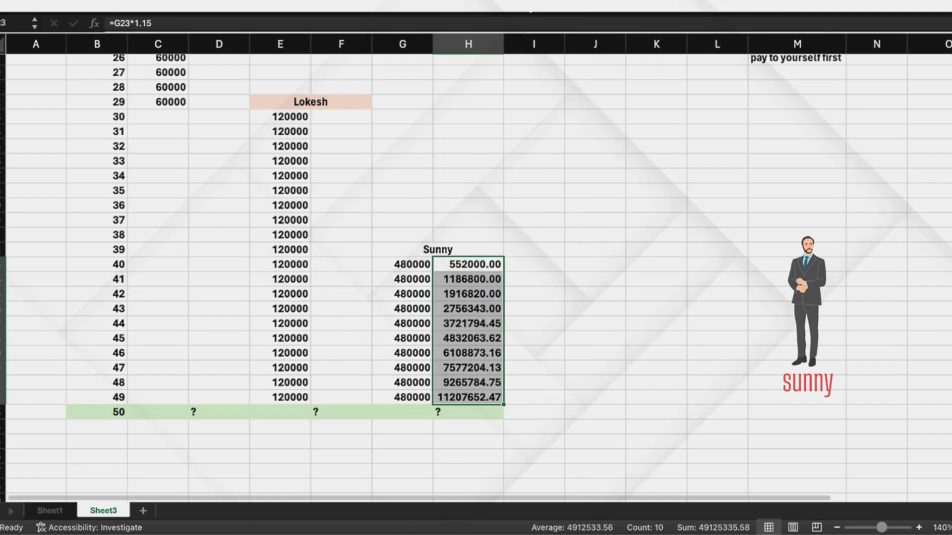
left_click(607, 309)
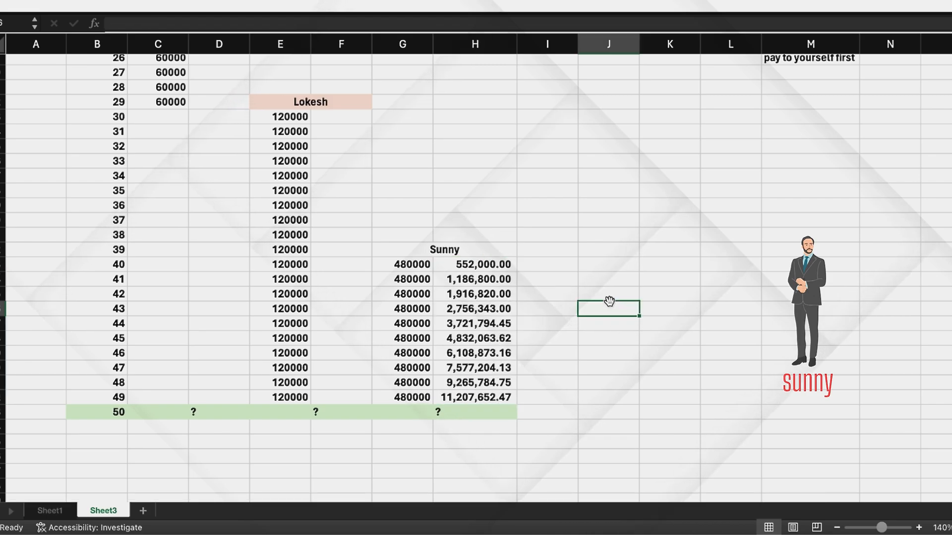
mouse_move(456, 416)
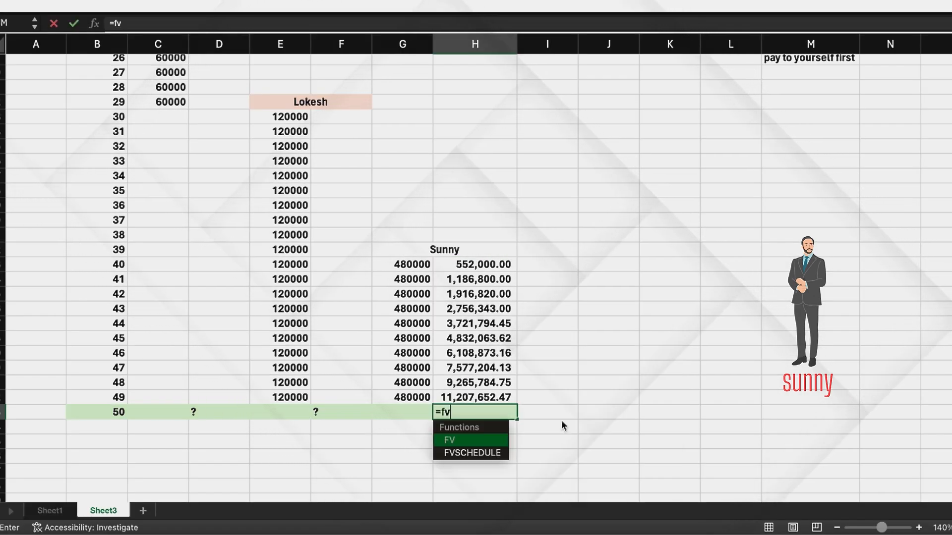
Step: Enter =FV(0.15,10,-480000,0,1) in Sunny's year-50 row
type("(0.15")
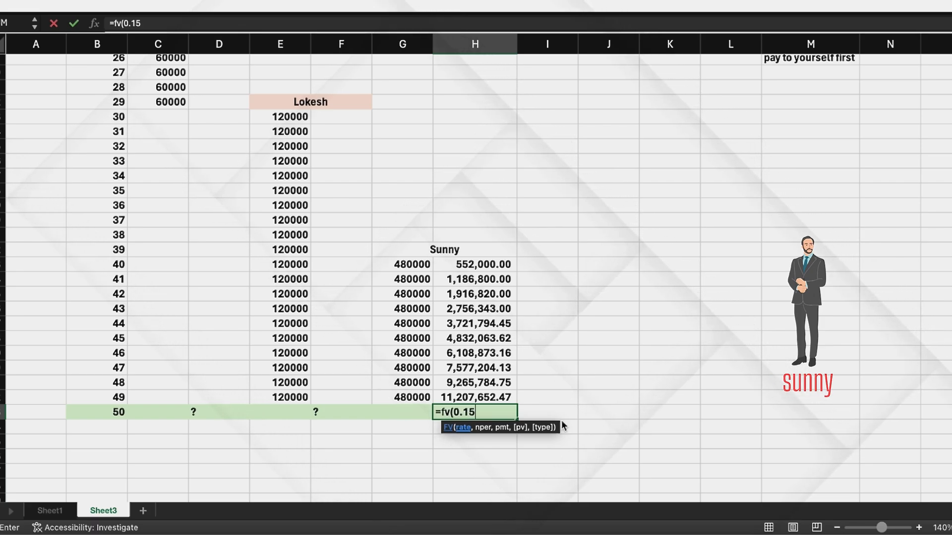
type(",")
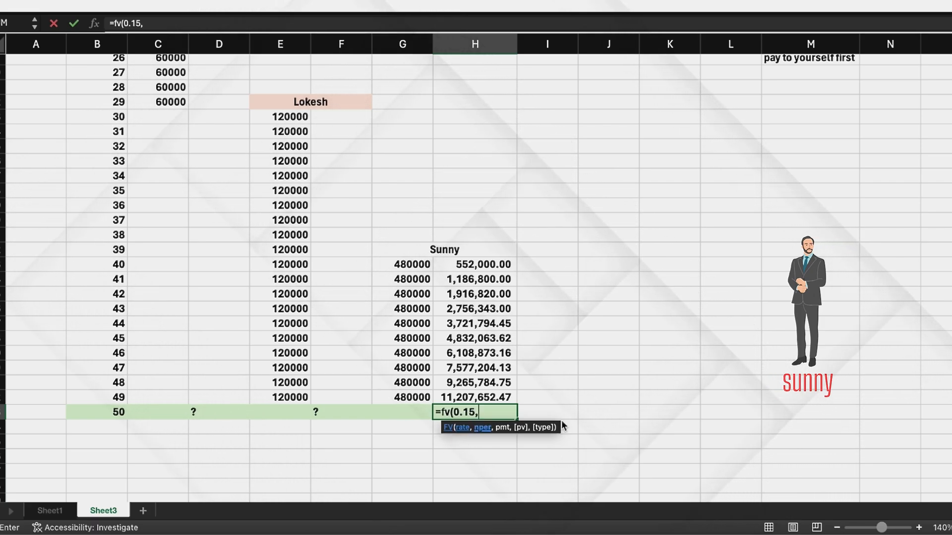
type("10")
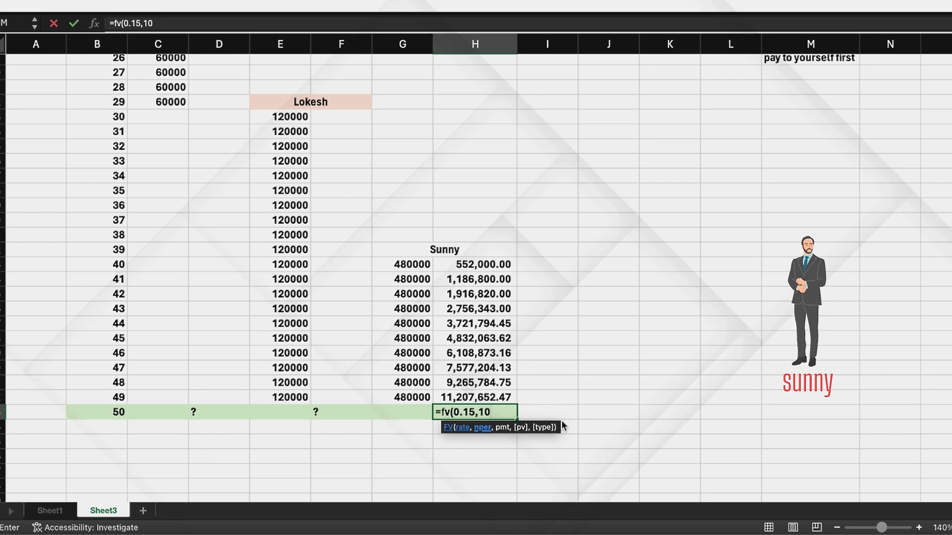
type(",-")
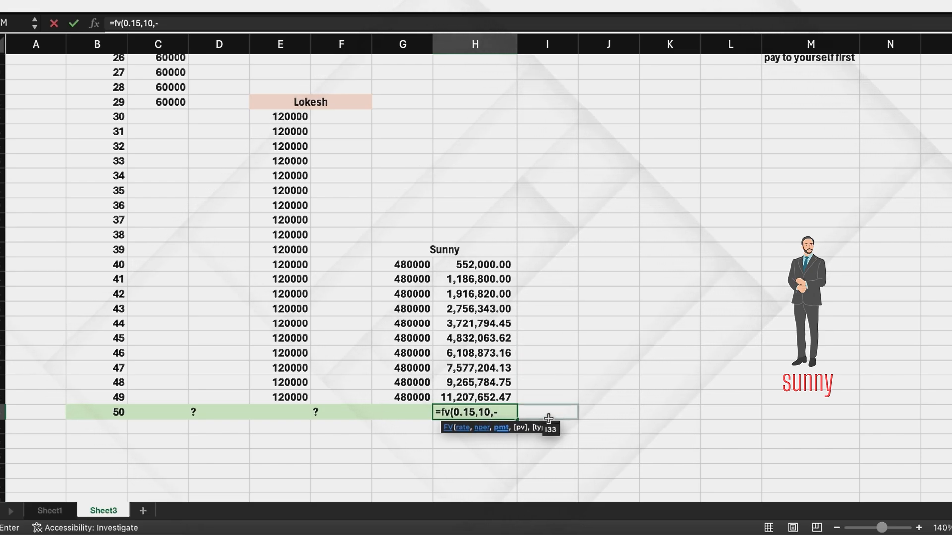
type("48")
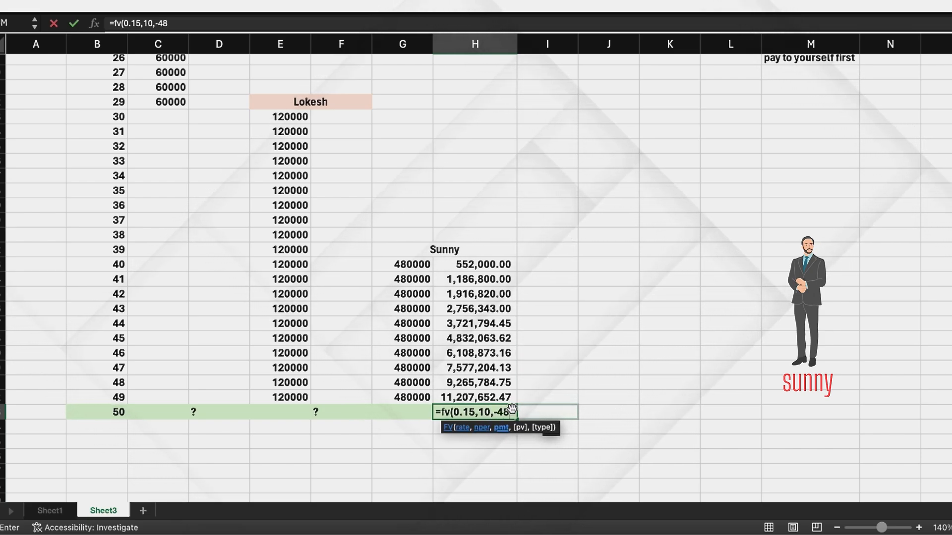
type("0000,")
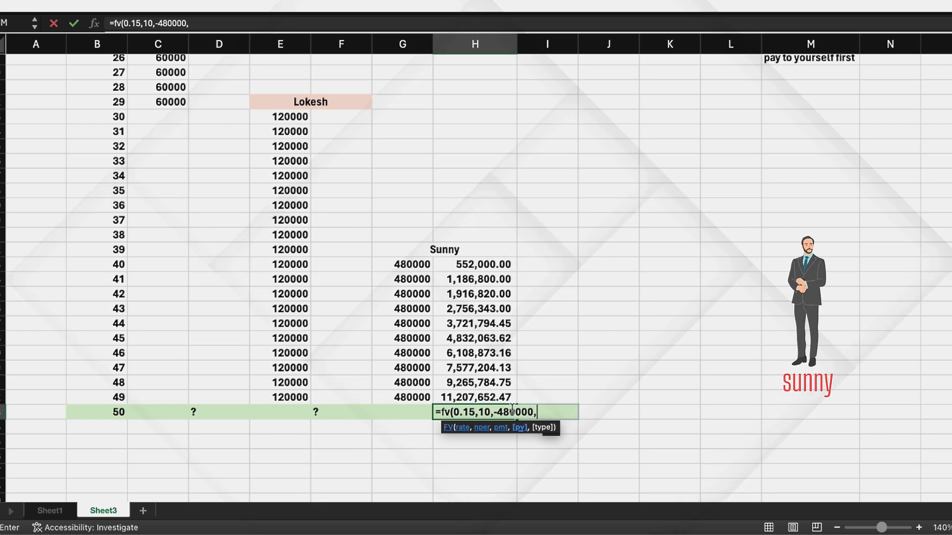
type("0")
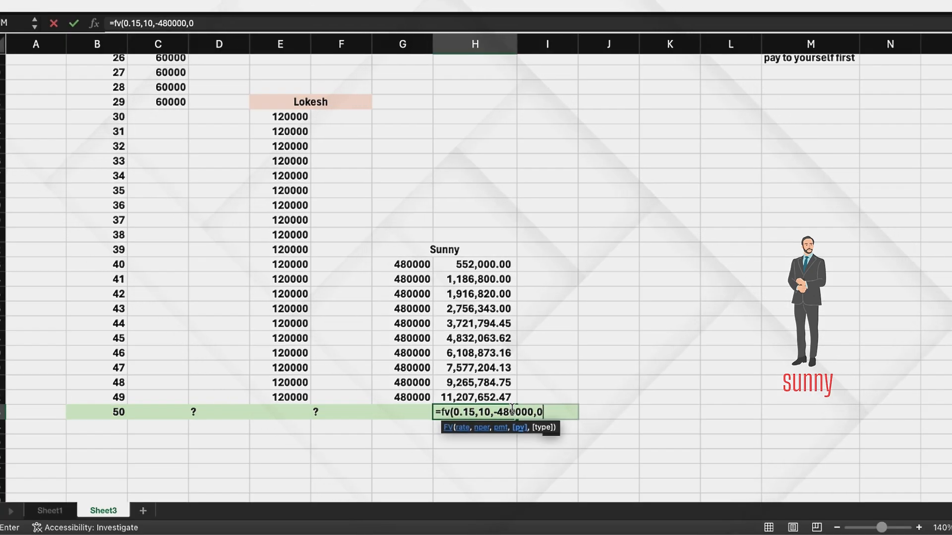
type(",")
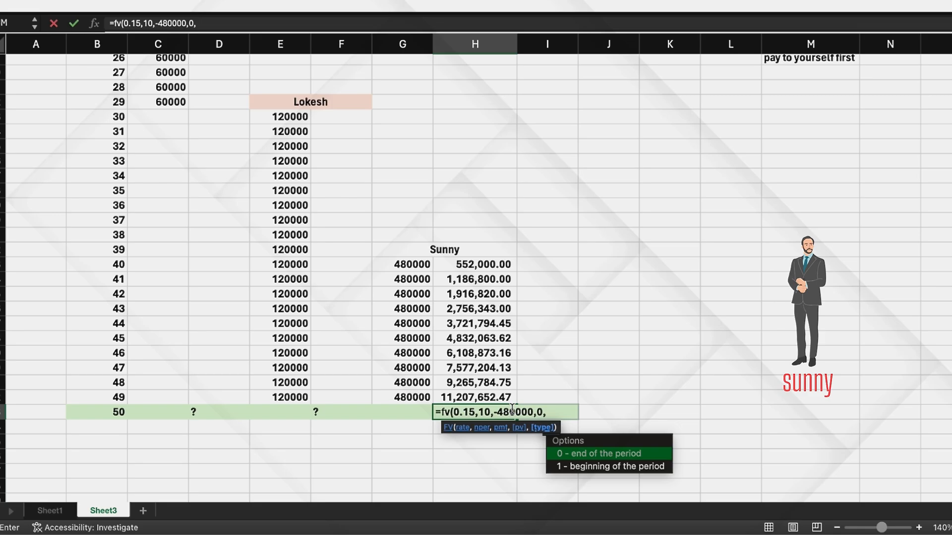
type("1")
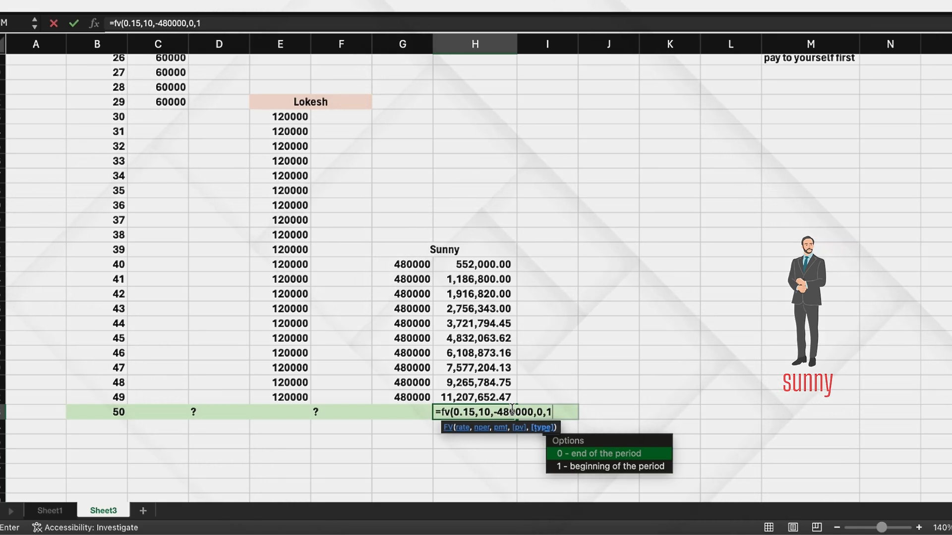
key("Return")
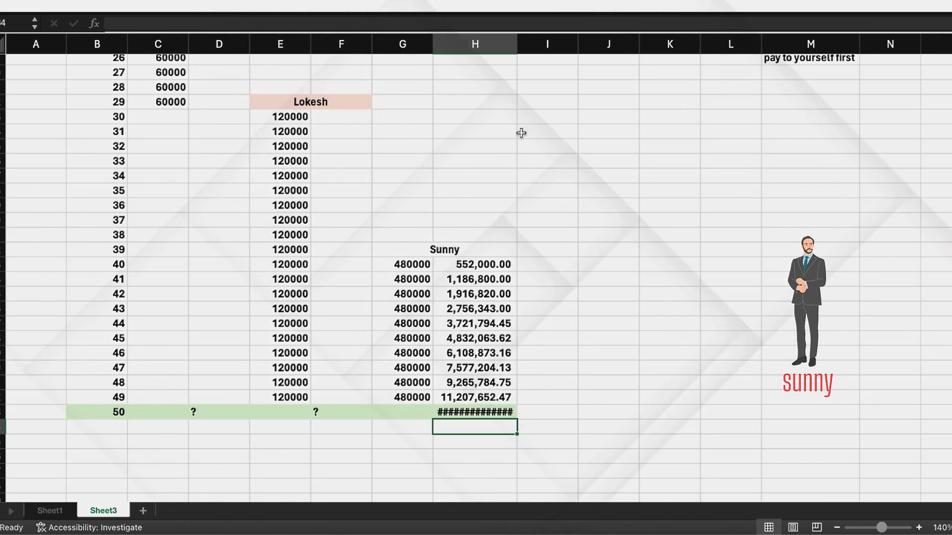
mouse_move(515, 44)
type("=fv(0")
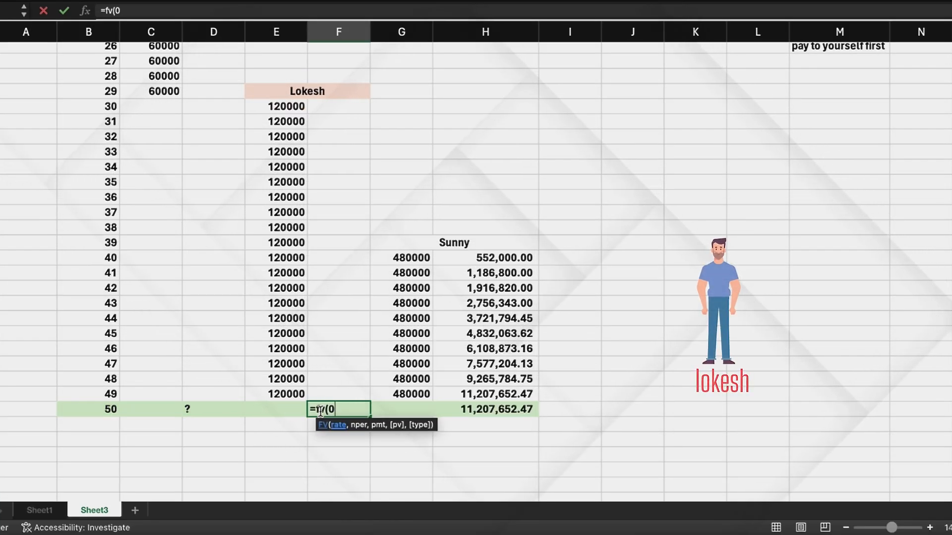
Step: Enter =FV(0.15,20,-120000,0,1) for Lokesh, correcting 10 to 20 periods, giving 14,137,214.40
type(".15,10,-120000,0,1)")
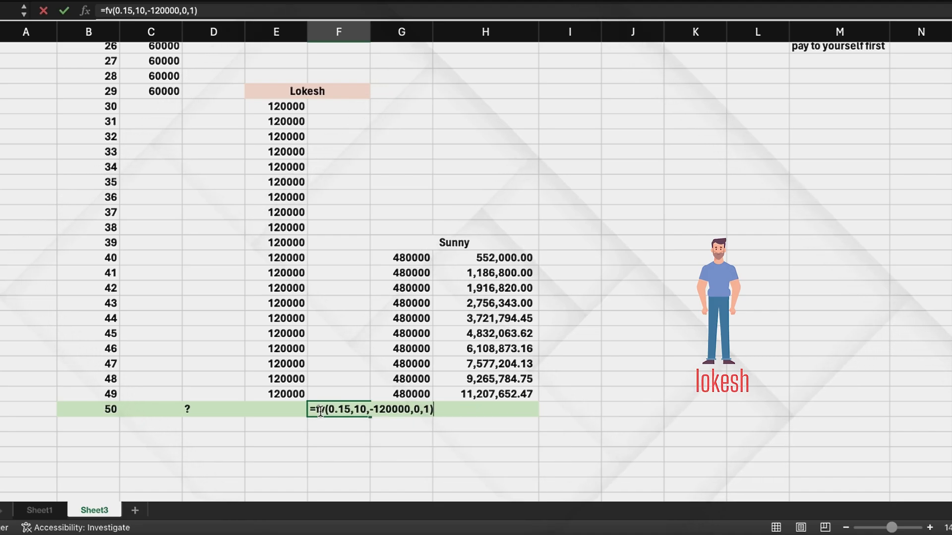
key("Return")
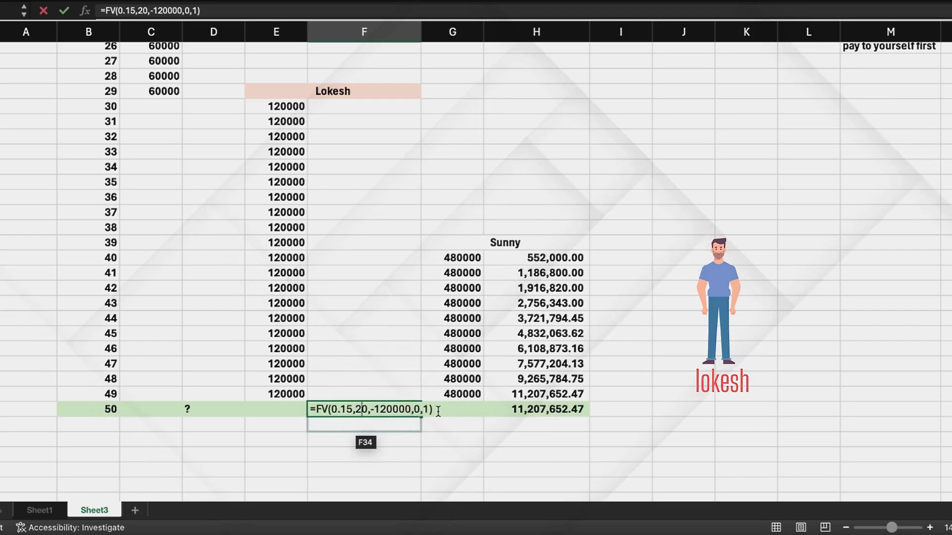
key("Return")
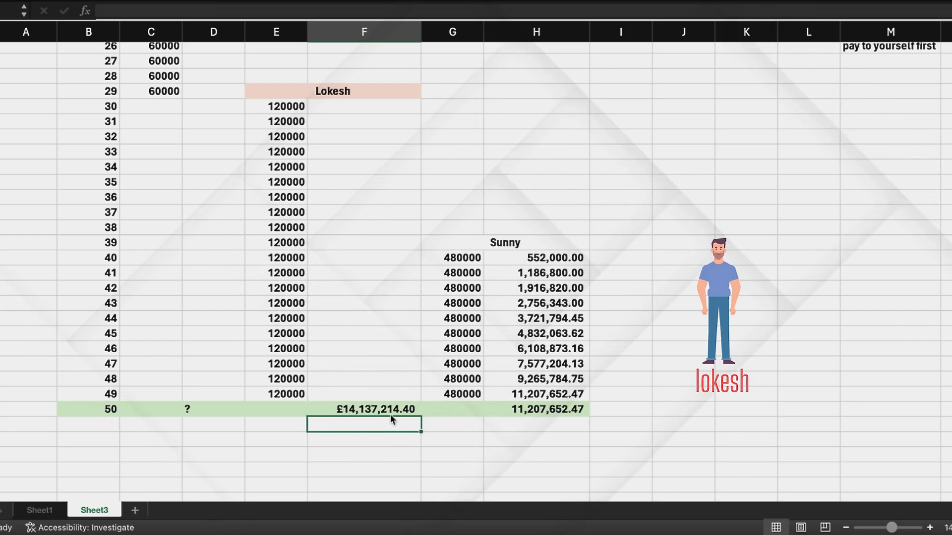
left_click(363, 408)
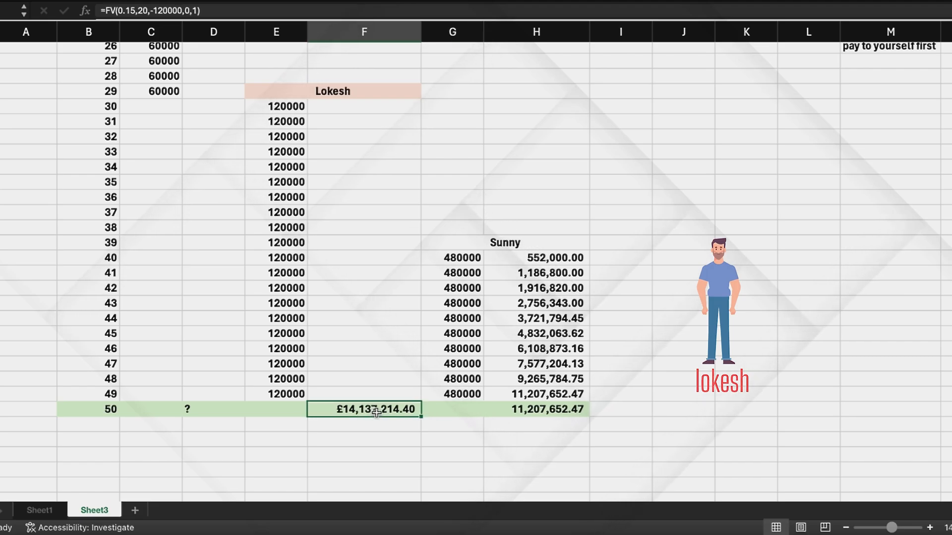
left_click(363, 409)
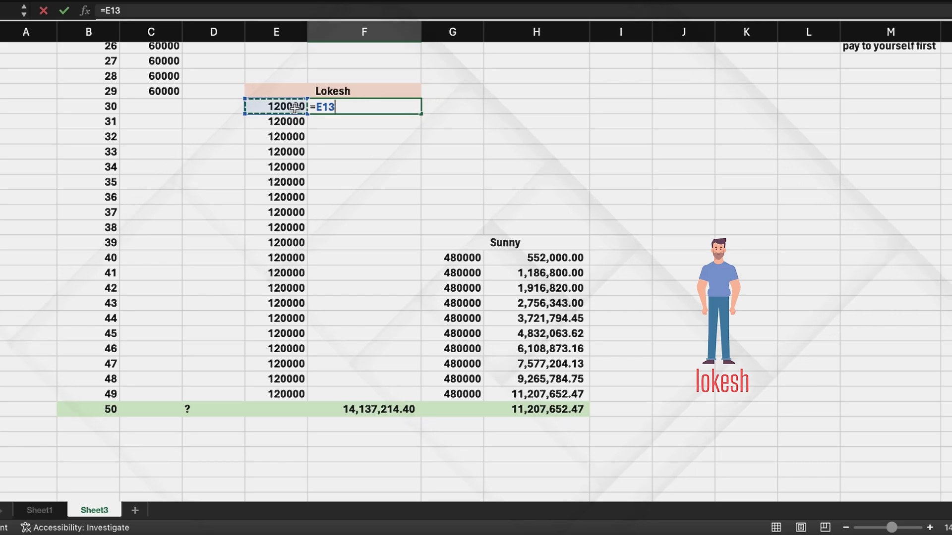
Step: Enter =E13*1.15 and =(E14+F13)*1.15 for Lokesh, filling down to year 49
type("*1.1")
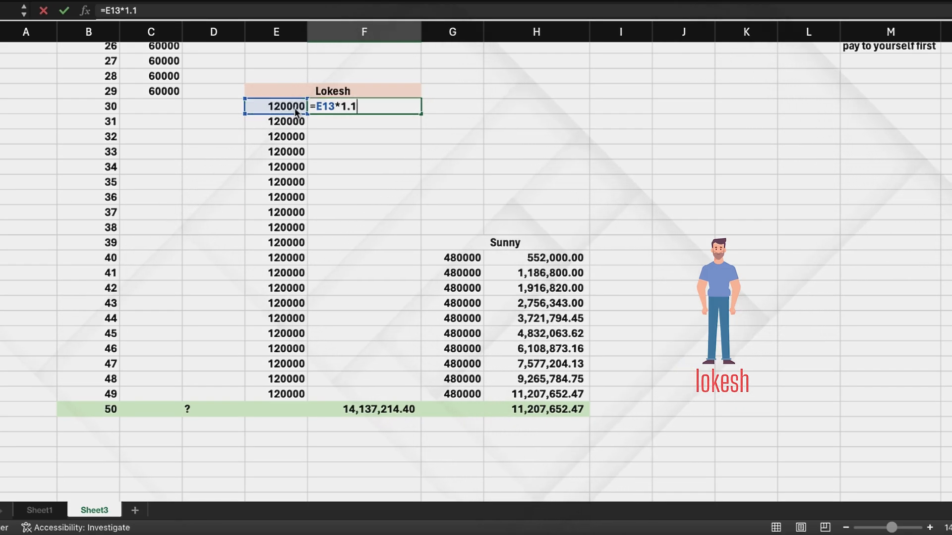
key("Return")
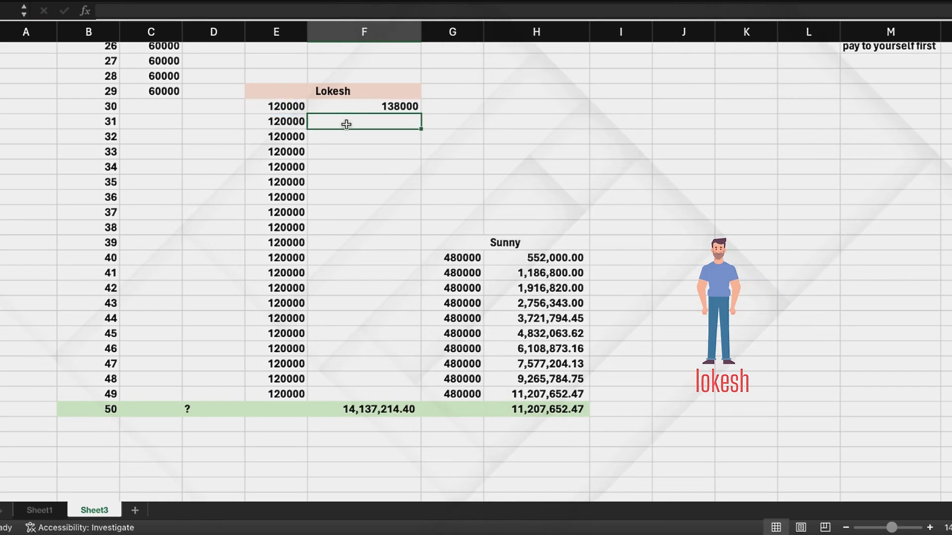
type("=(E14+F13")
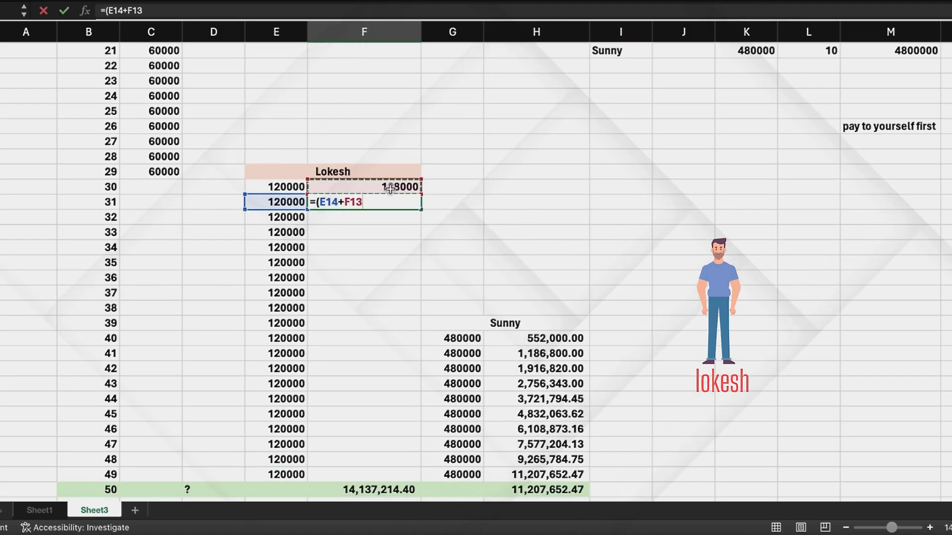
type(")")
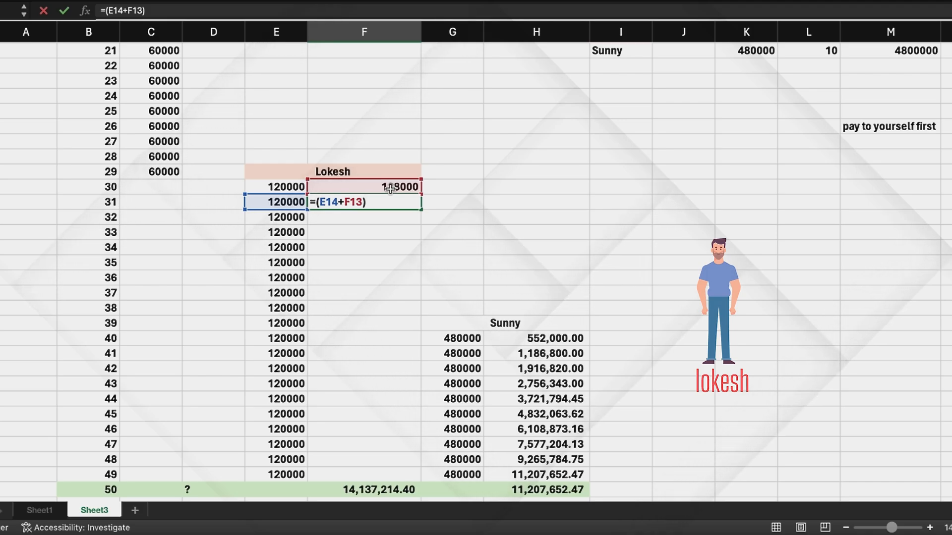
type("*1.15")
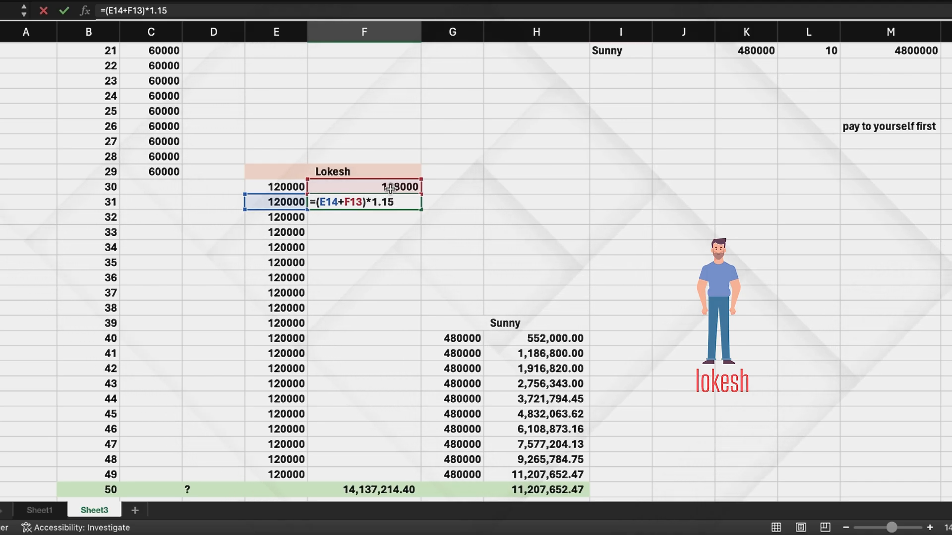
key("Return")
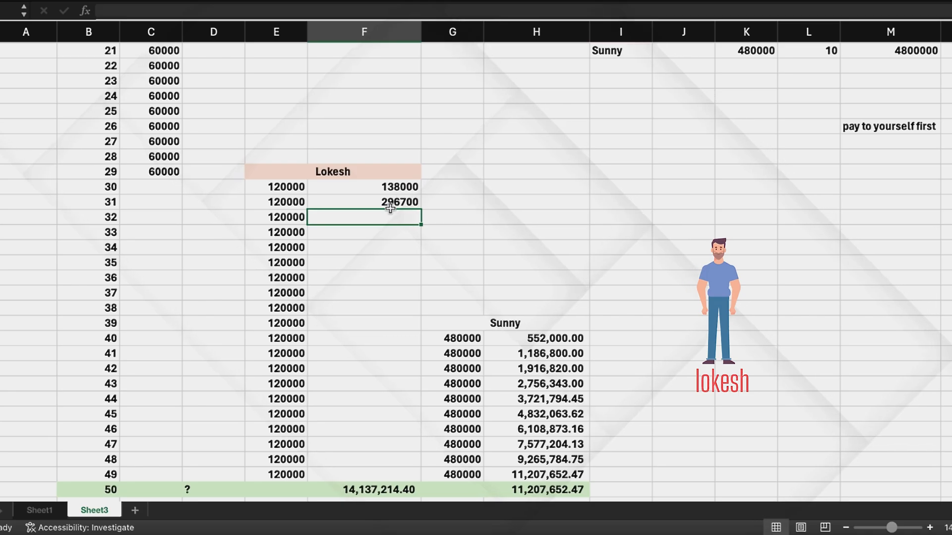
left_click(363, 202)
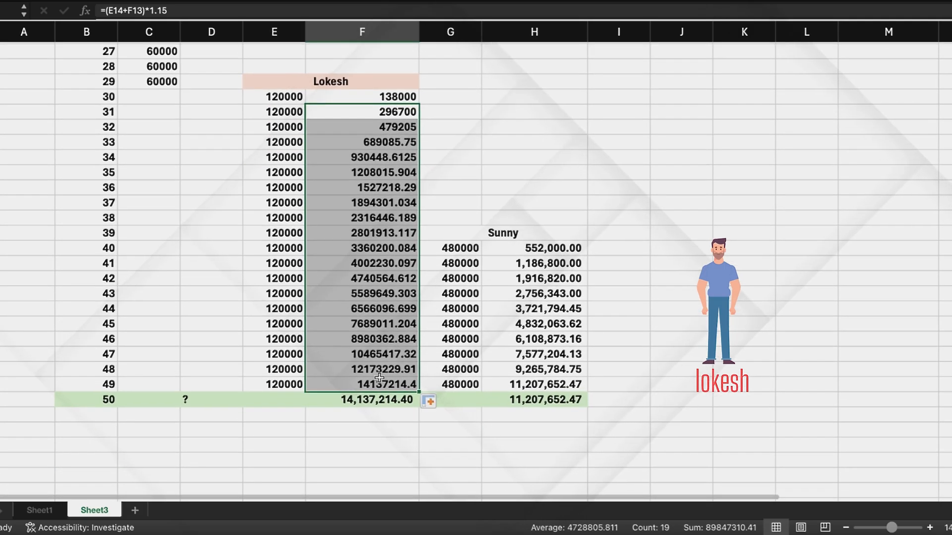
mouse_move(387, 100)
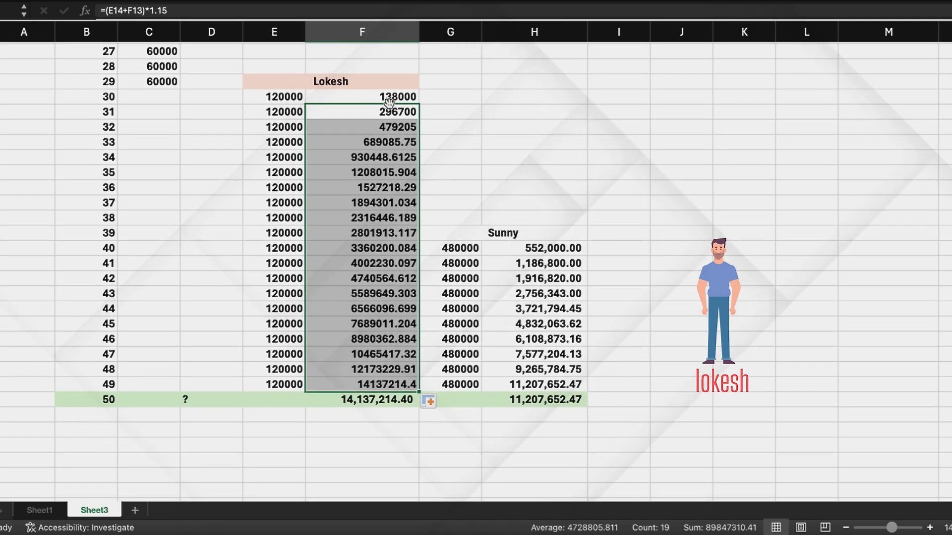
Step: Enter =FV(0.15,10,-60000,0,1) in Aman's year-29 row, giving 1,400,956.56
scroll("up", 3)
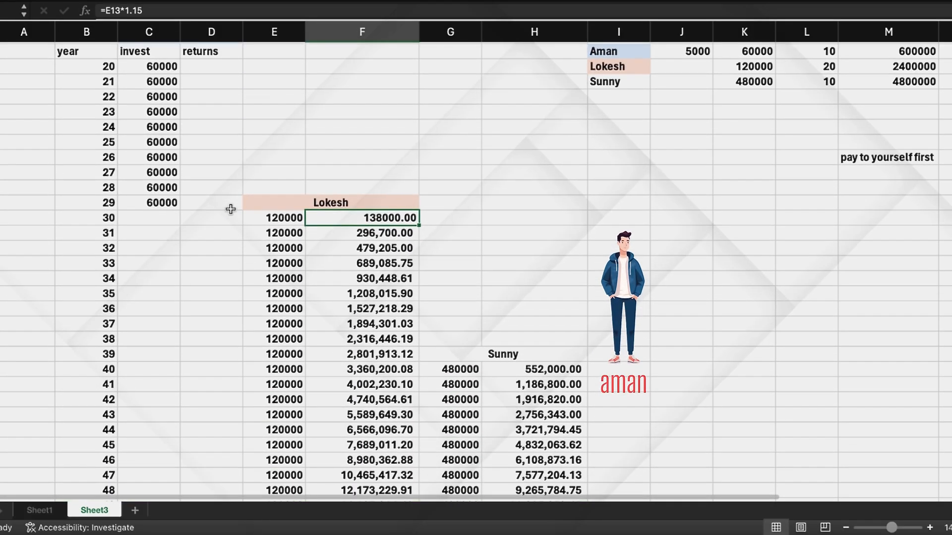
scroll("down", 3)
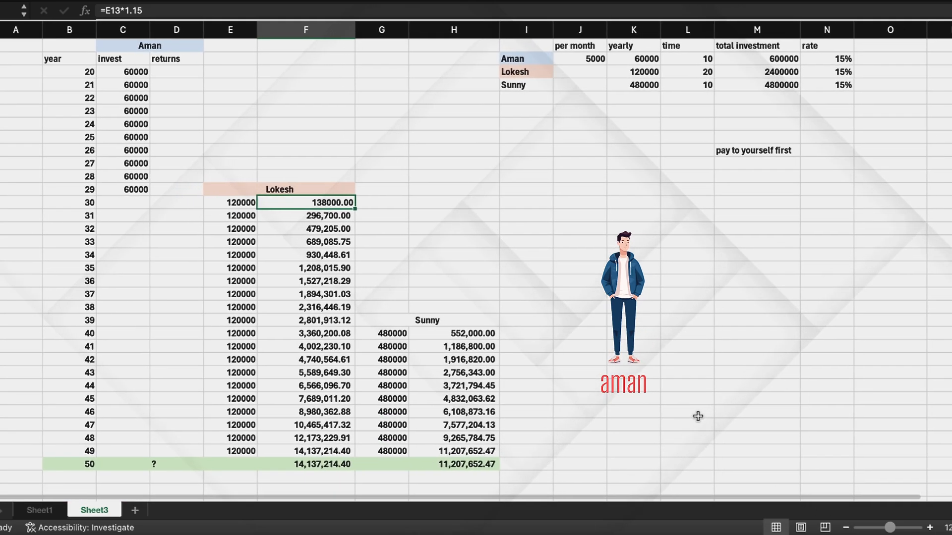
mouse_move(131, 114)
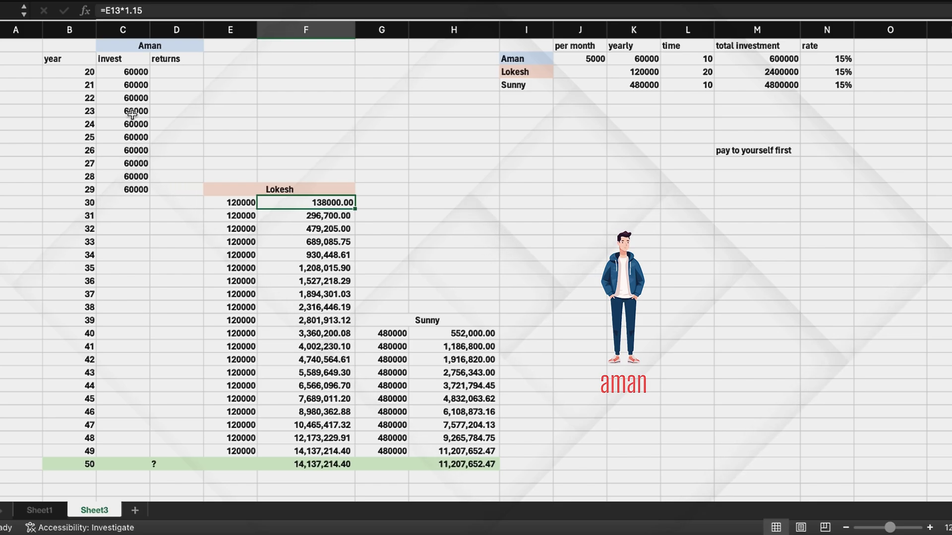
left_click(176, 189)
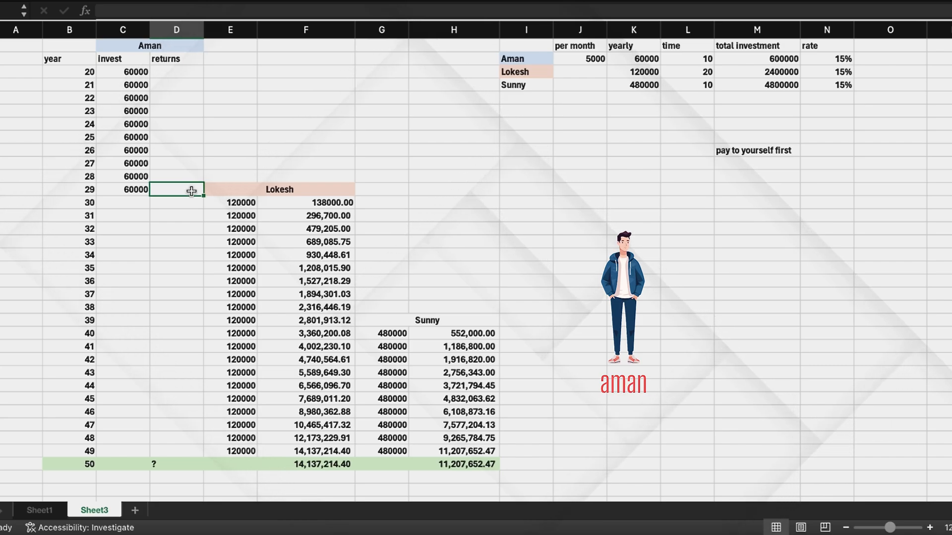
mouse_move(182, 191)
type("=")
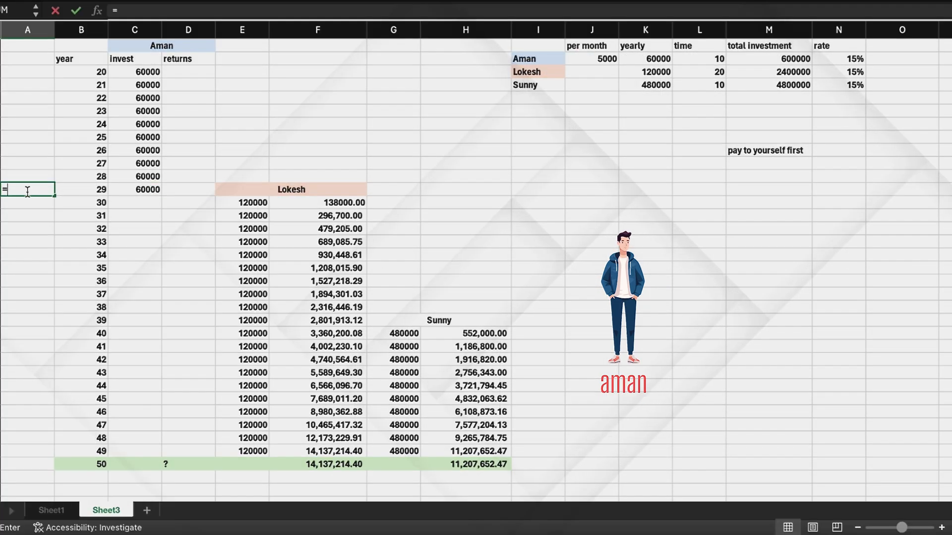
type("fv(")
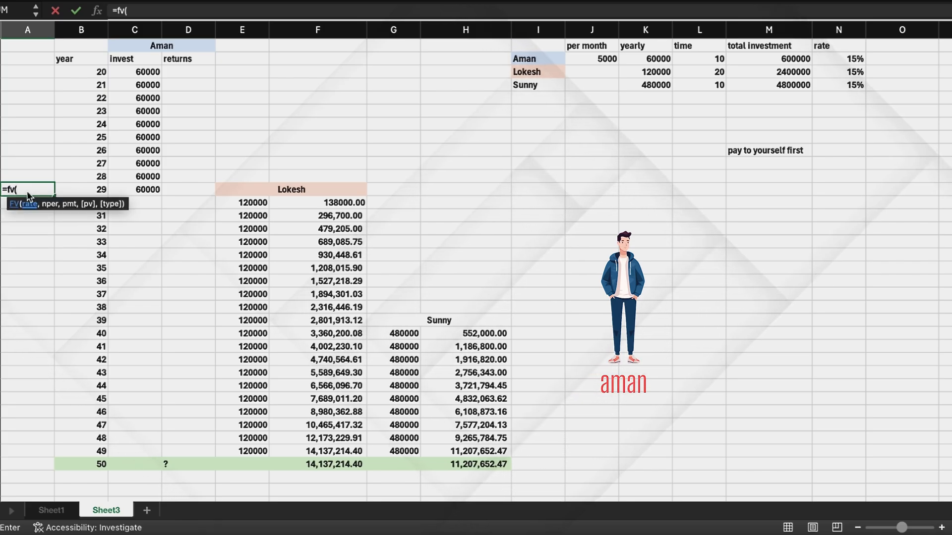
type("0.15")
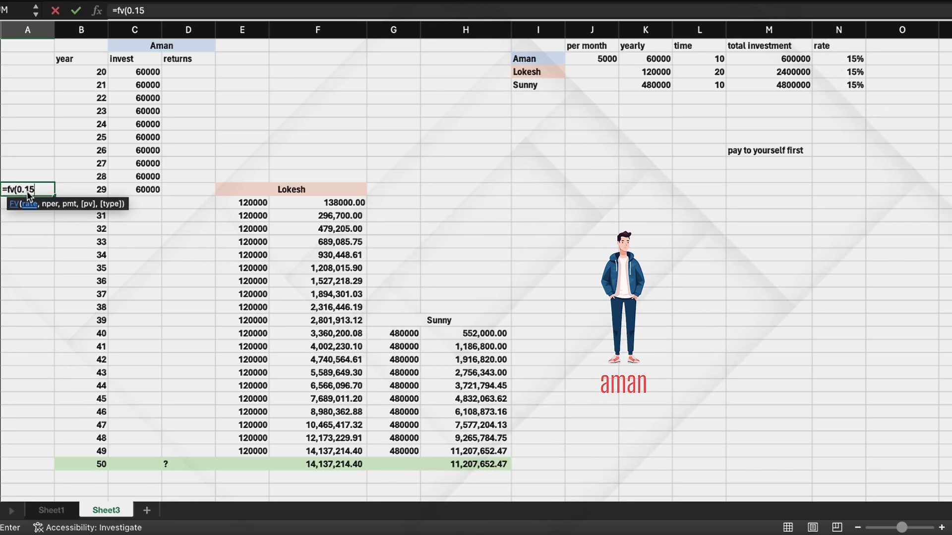
type("10,")
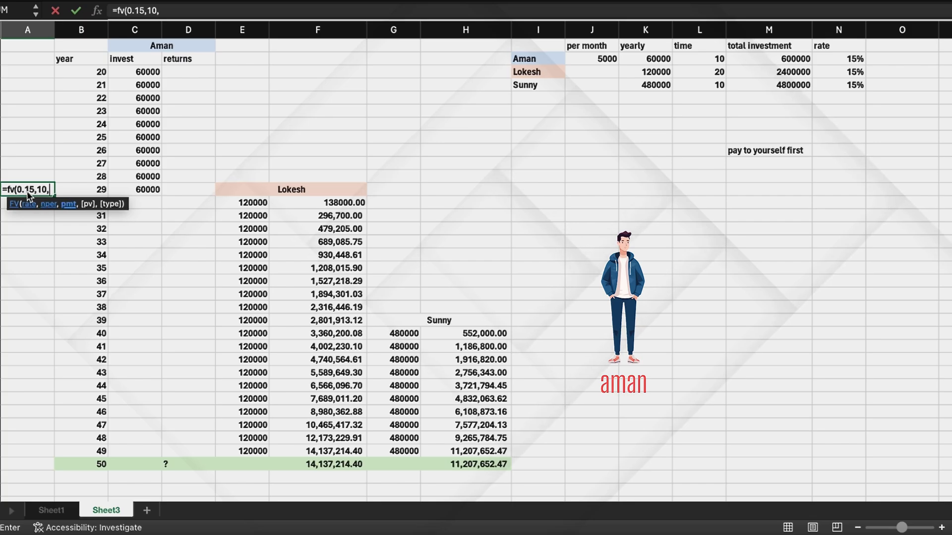
type("-60000")
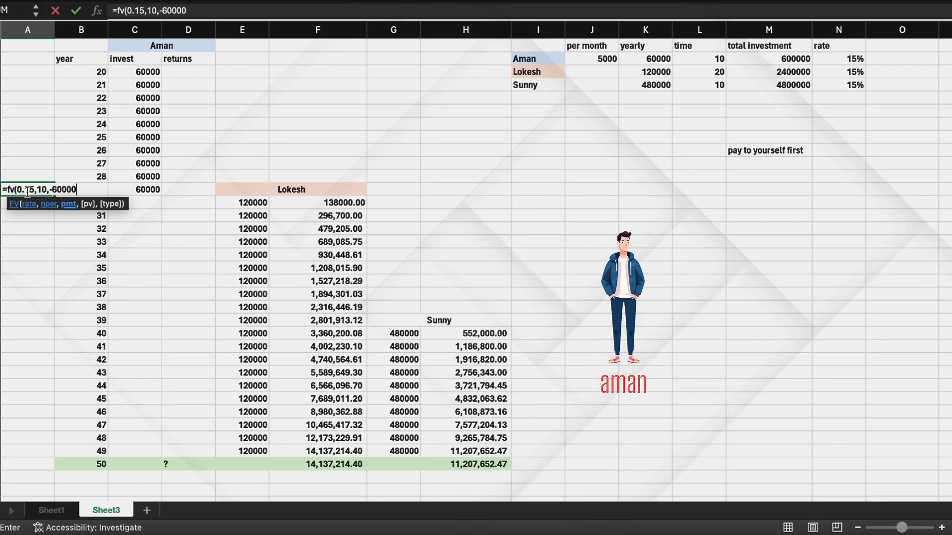
type(",0")
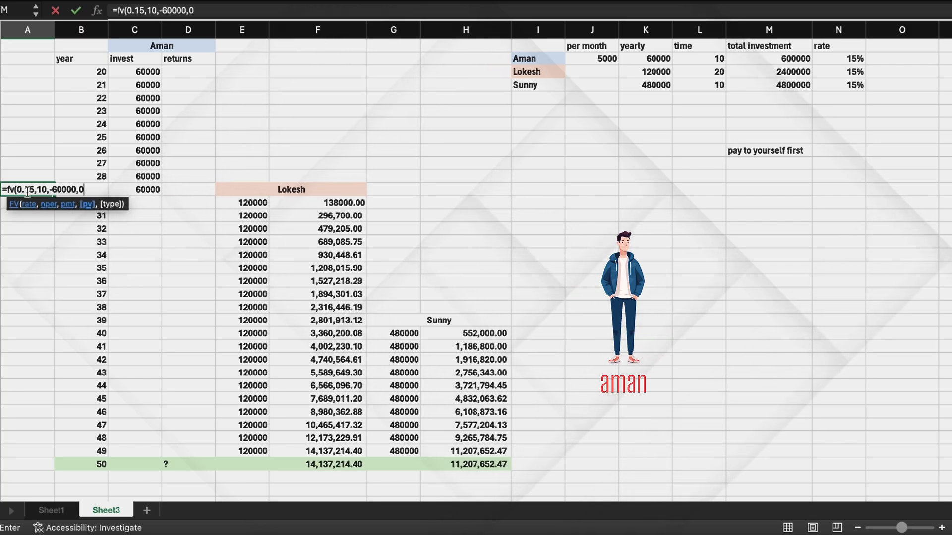
type(",1)")
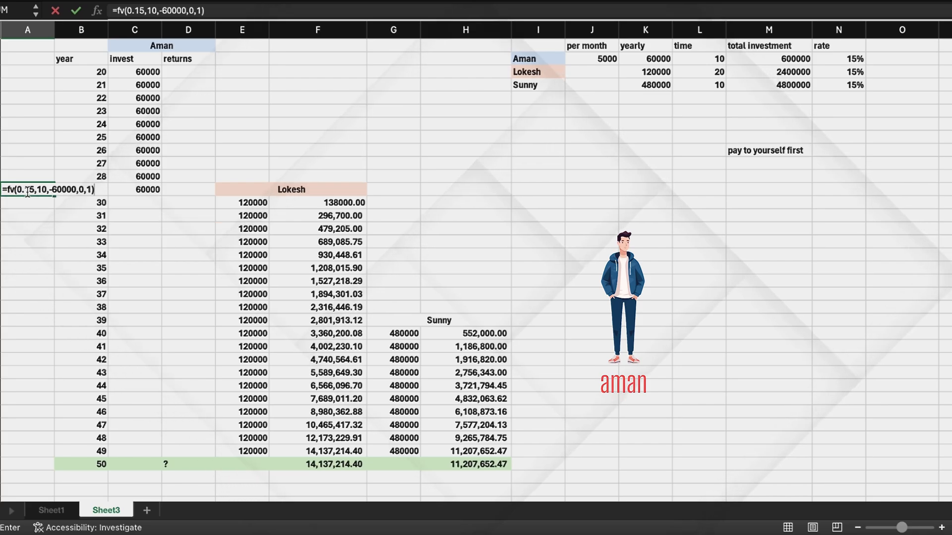
key("Return")
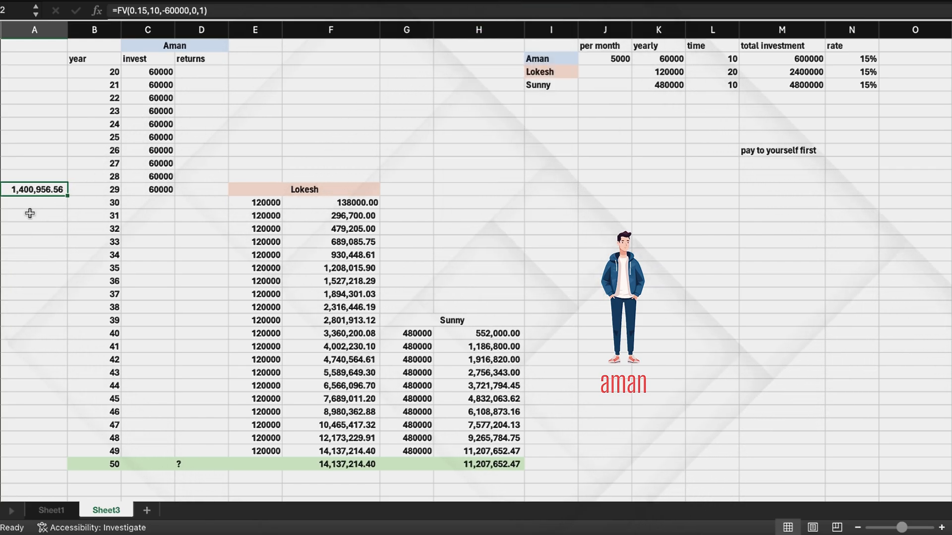
left_click(35, 216)
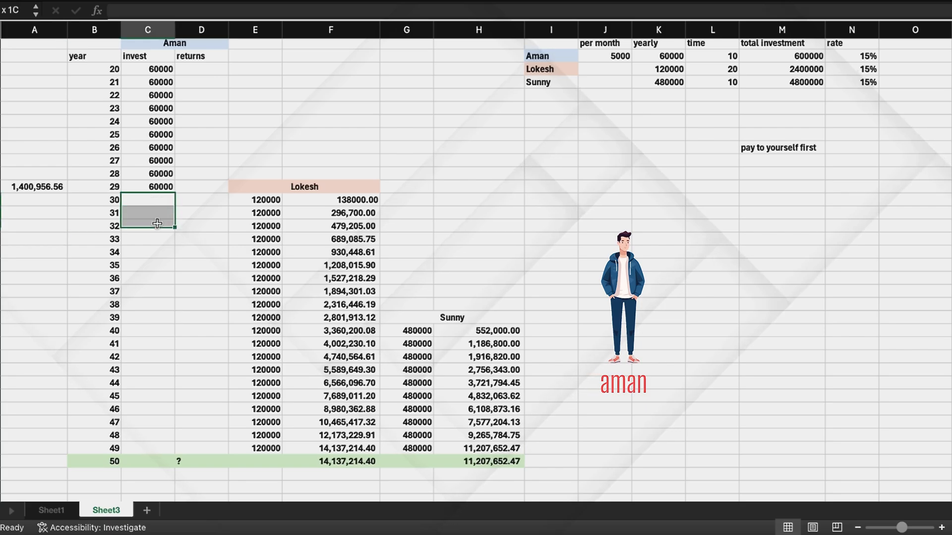
Step: Enter =FV(0.15,20,0,-A12) on the 1,400,956.56 cell, yielding 22,928,807.90
left_click(34, 227)
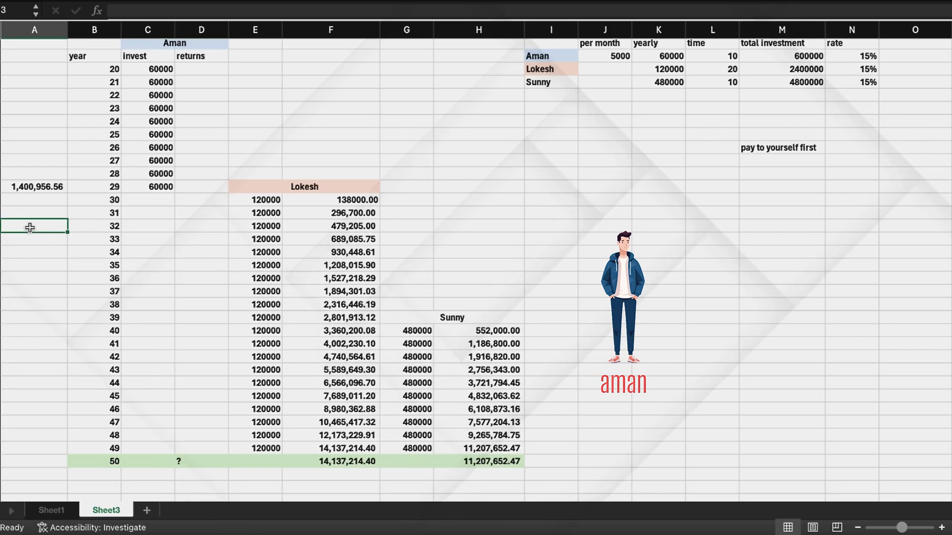
type("=fv")
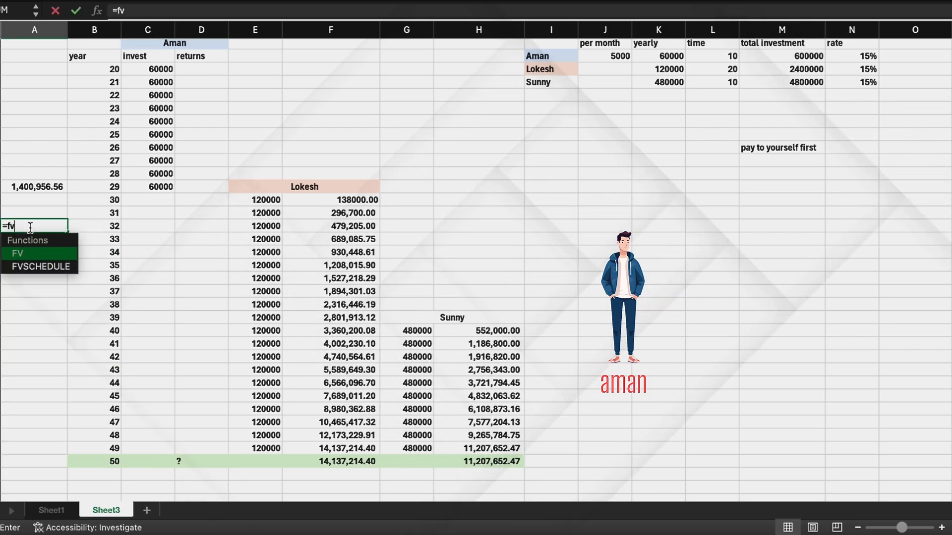
type("(0.15")
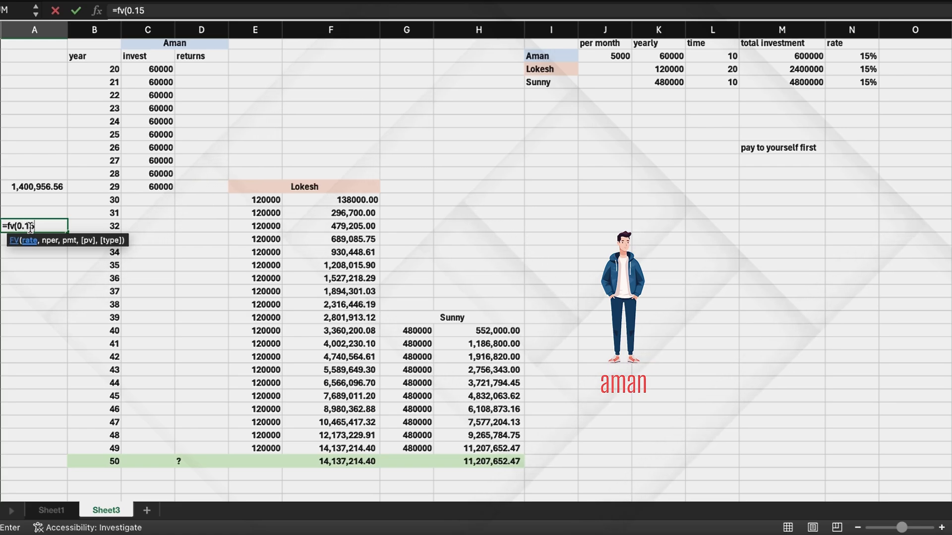
type(",2")
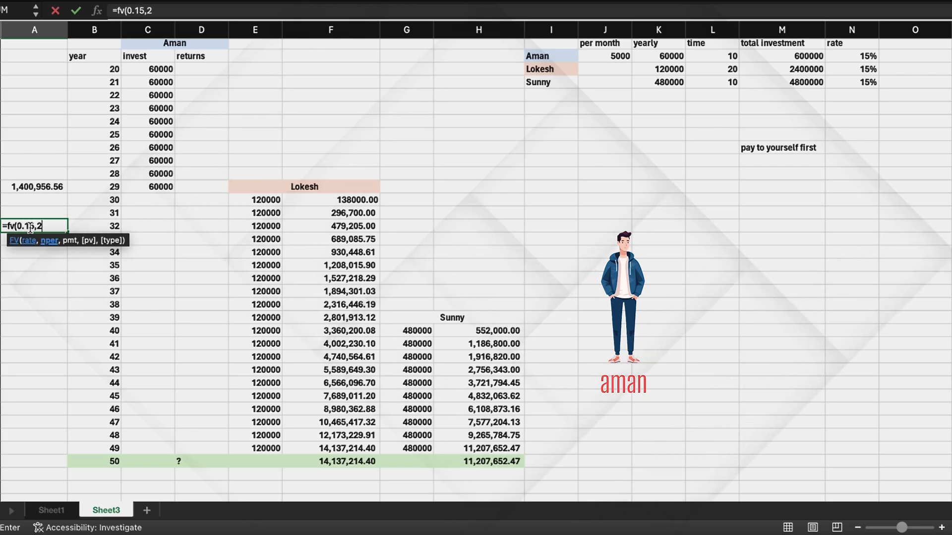
type("0,")
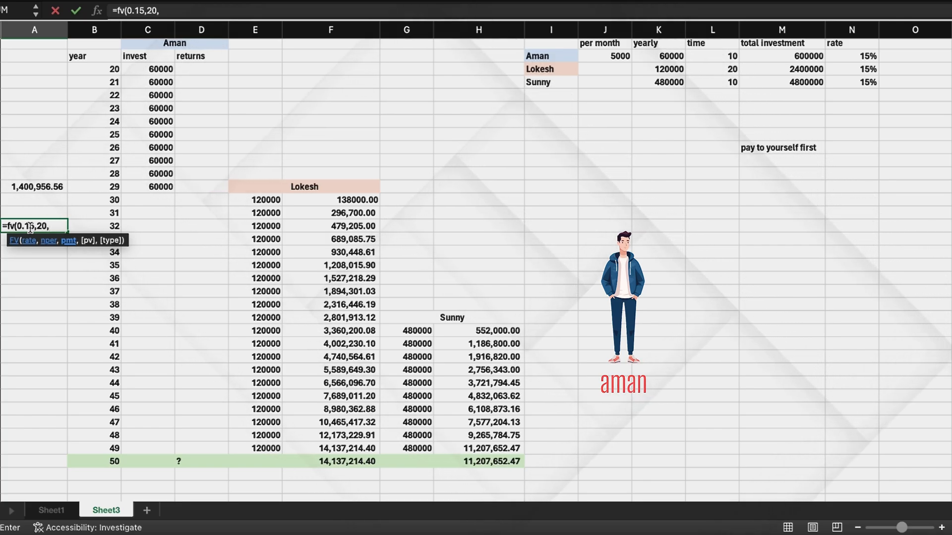
type("0,-")
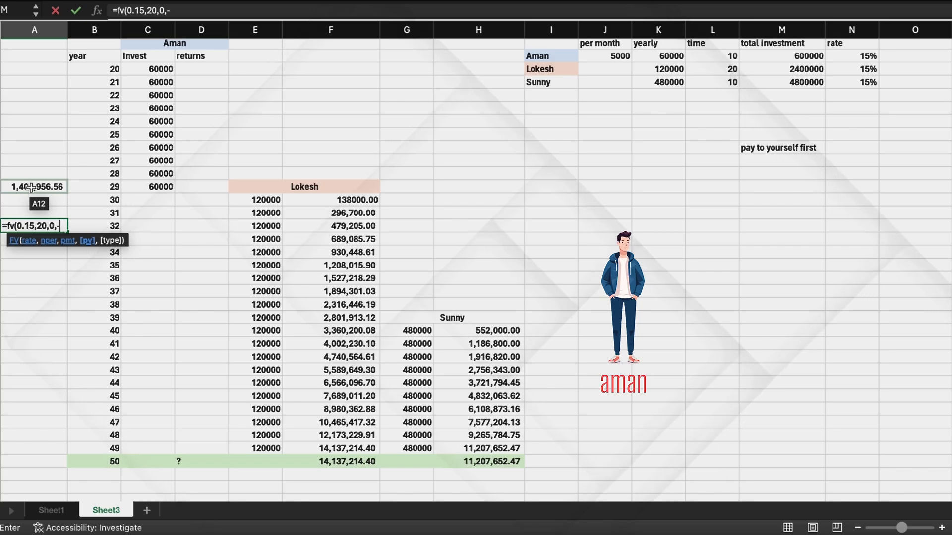
left_click(35, 187)
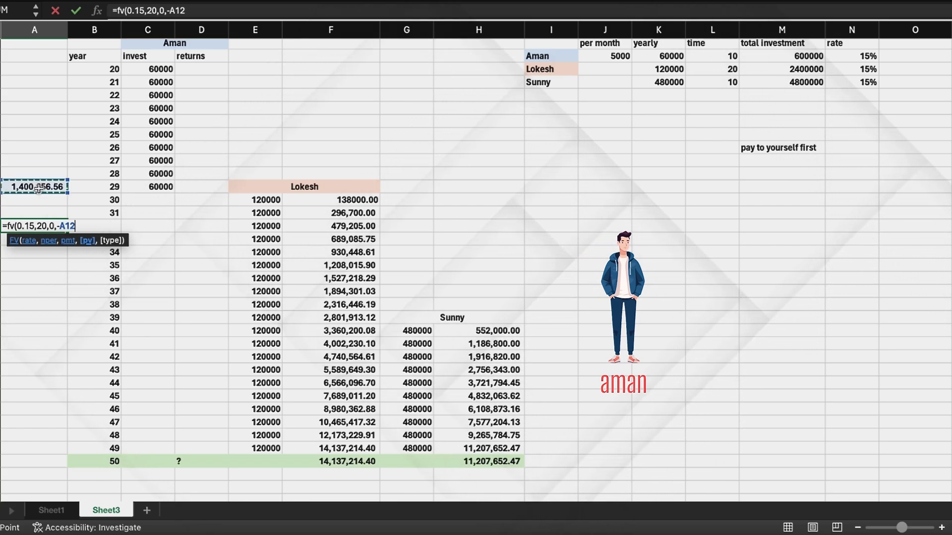
type(",0")
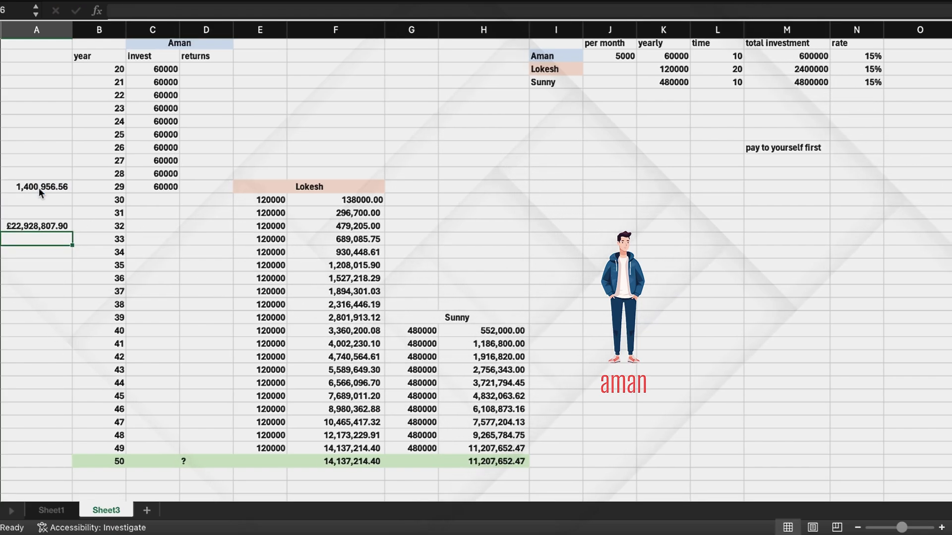
left_click(35, 226)
type("=")
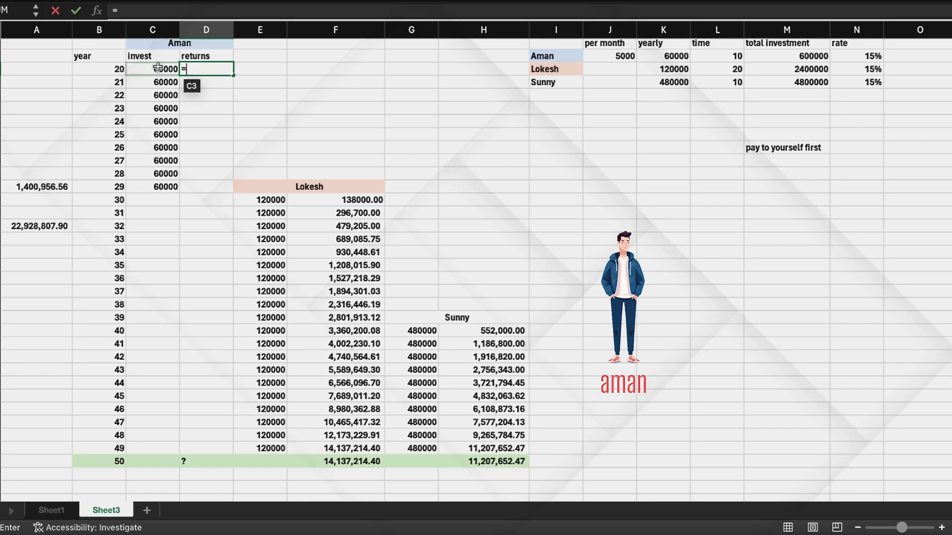
Step: Enter Aman's returns formulas =C3*1.15 and =(C4+D3)*1.15 for the first years
type("C3*1.15")
left_click(207, 82)
type("=")
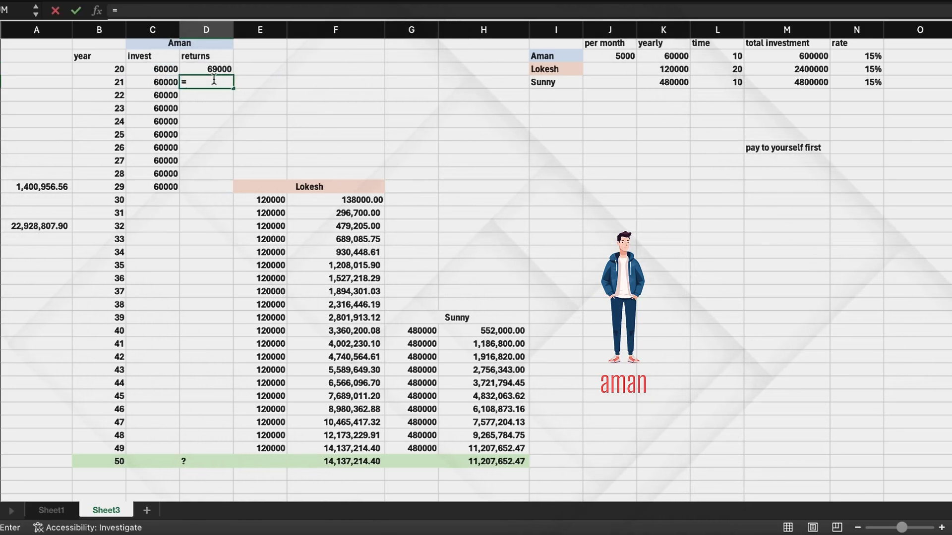
type("(")
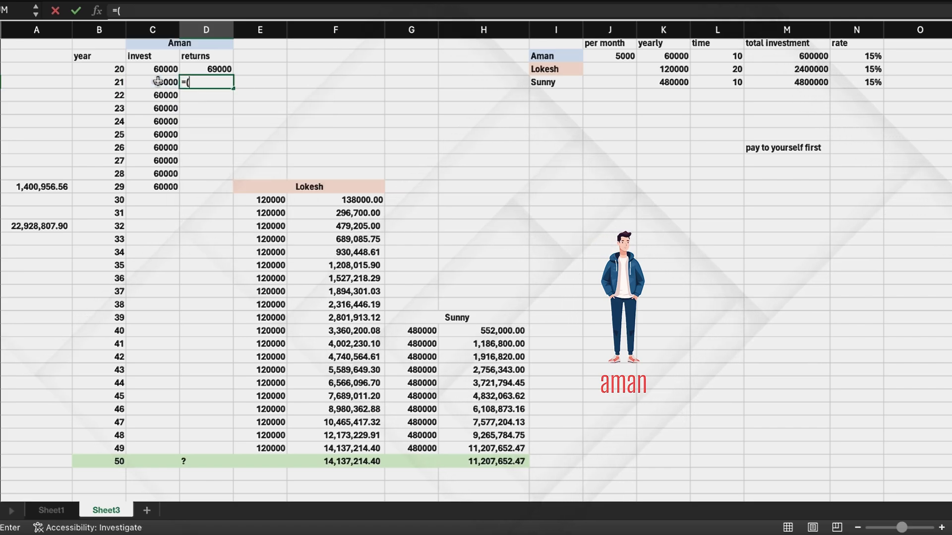
type("C4+D3")
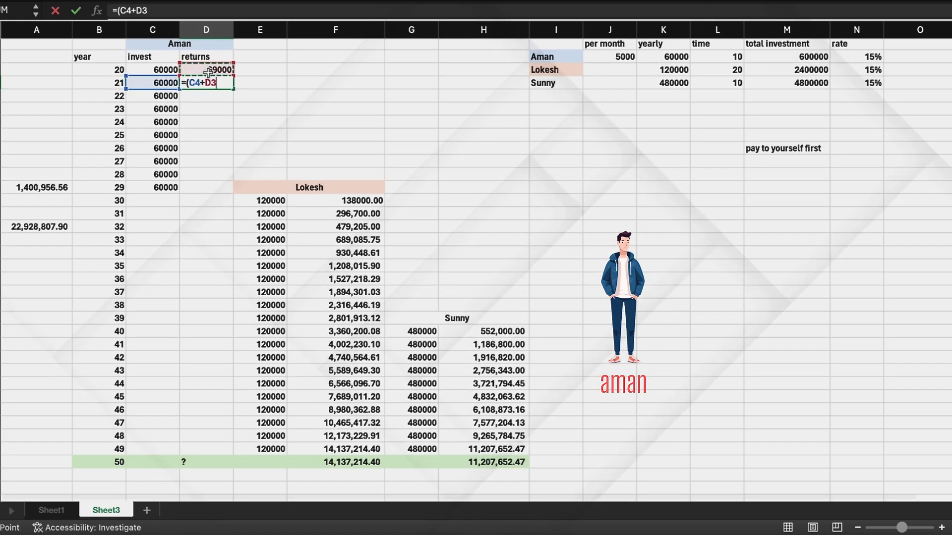
key("Return")
type("Si")
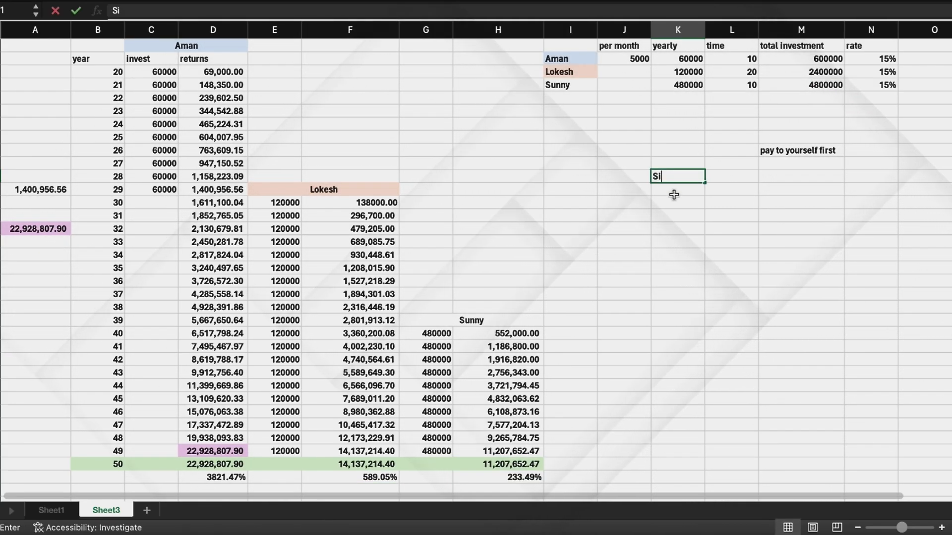
Step: Add a 'Similarly' example listing aed 500, year 10 and rate 12%
type("milarly")
left_click(871, 202)
type("10")
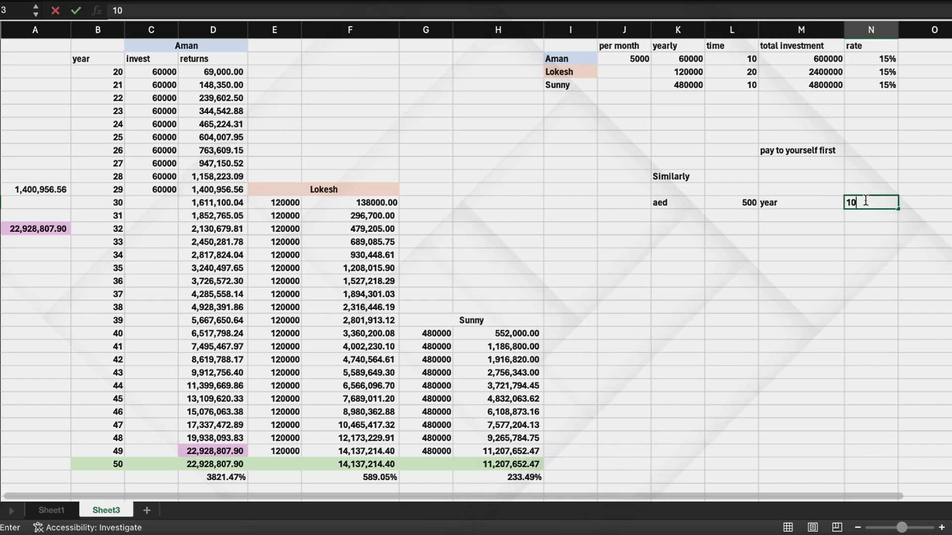
key("Return")
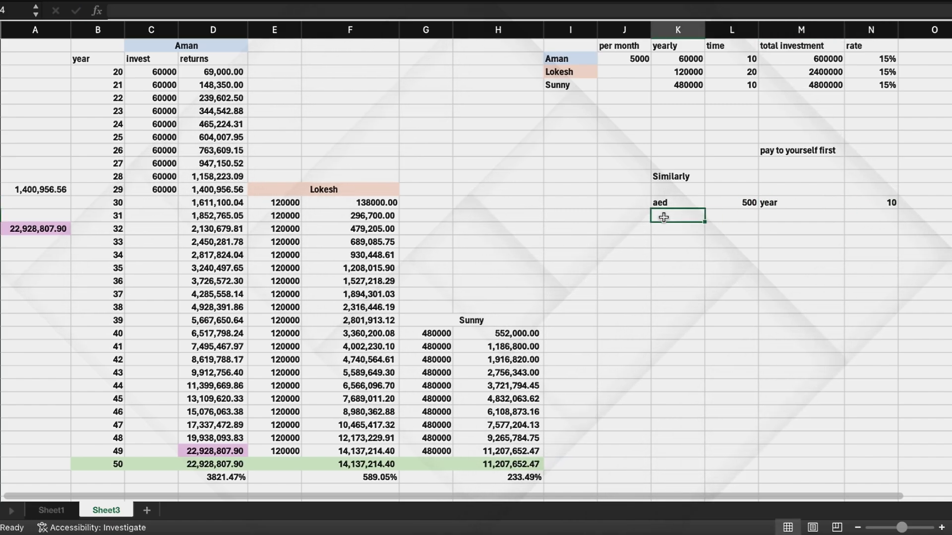
type("12%")
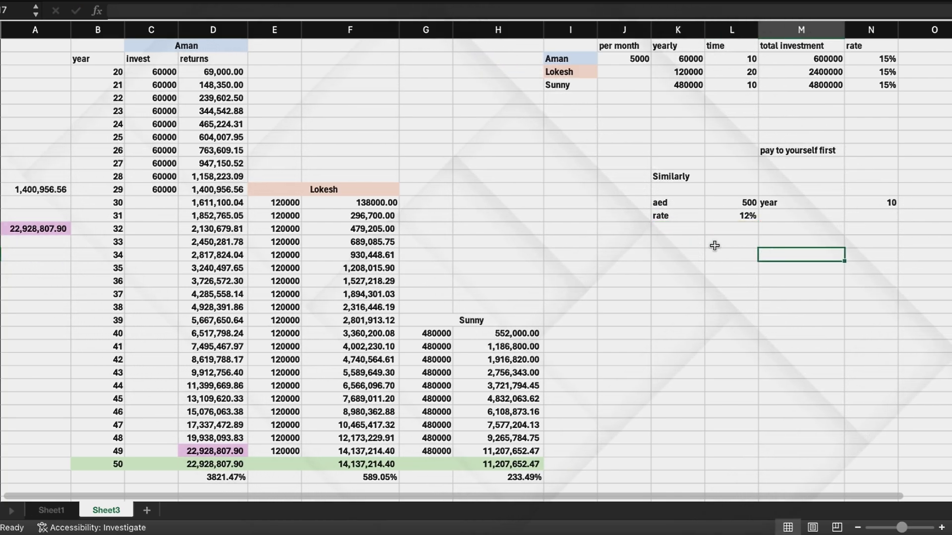
Step: Enter =fv(0.12/12,10*12,-500,0,1), giving 116,169.54, and label it AED
type("=")
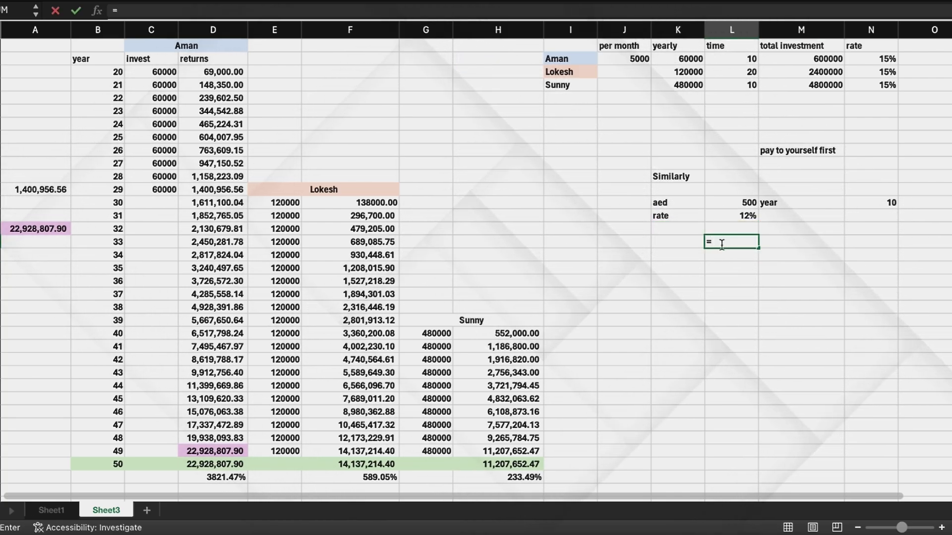
type("fv(0")
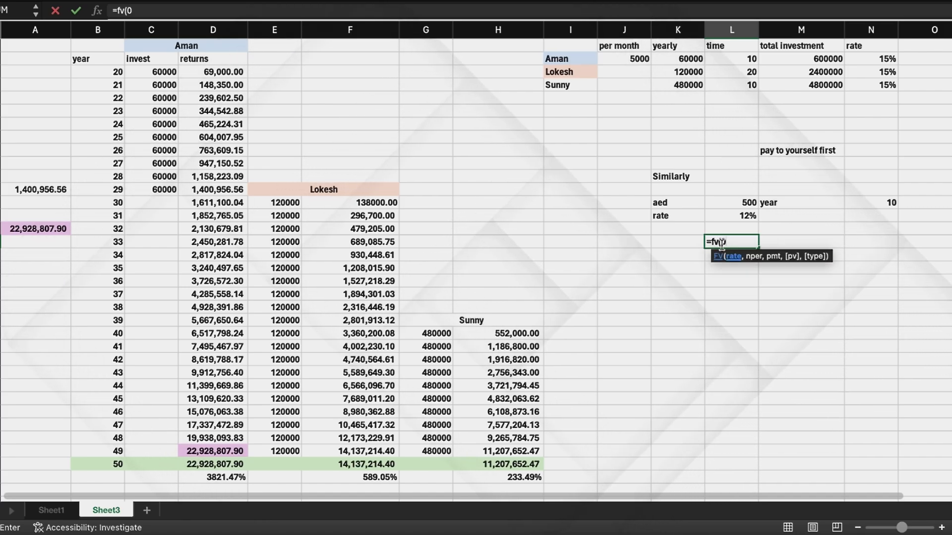
type(".12")
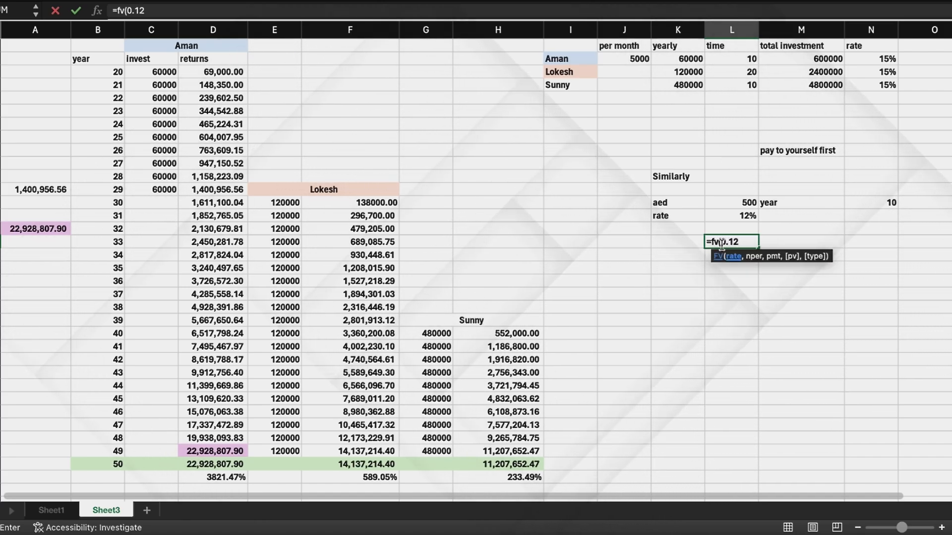
type("/12,")
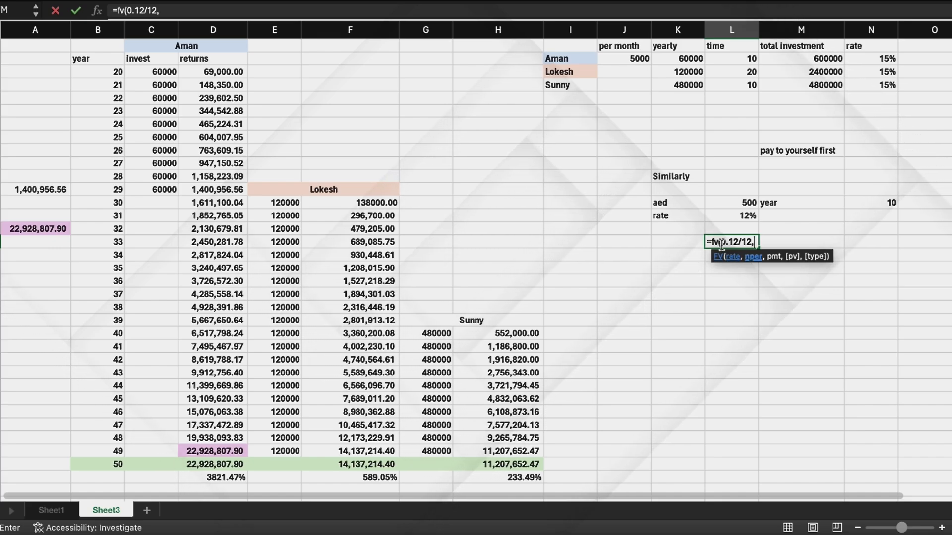
type("10")
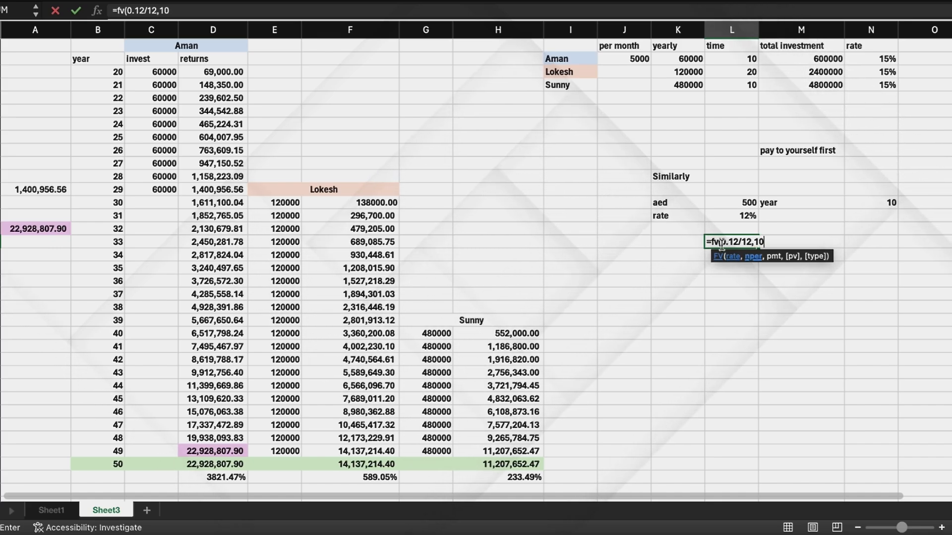
type("*12")
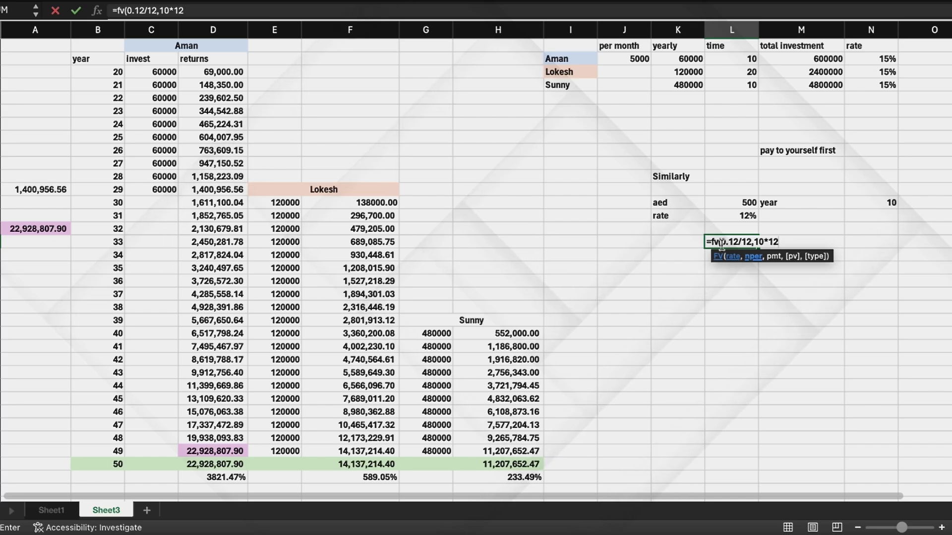
type(",-5")
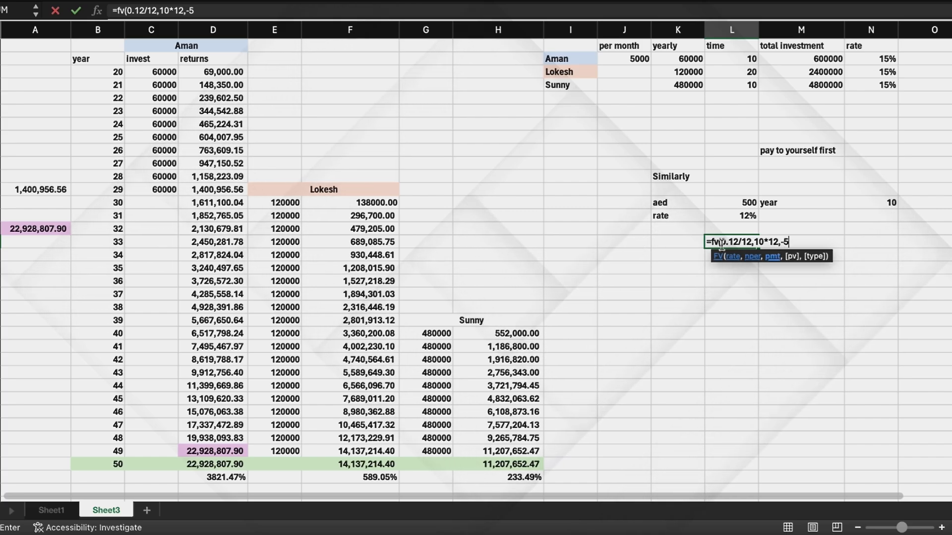
type("00")
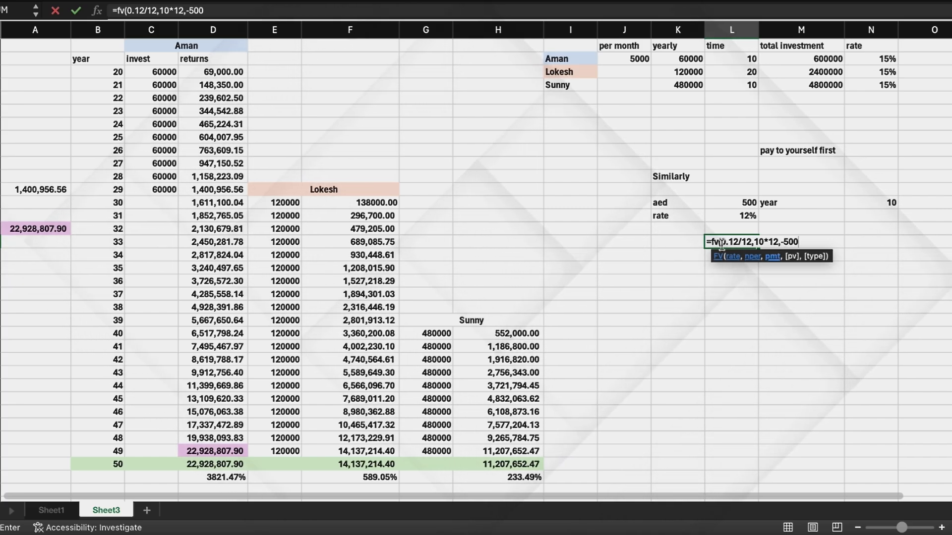
type(",")
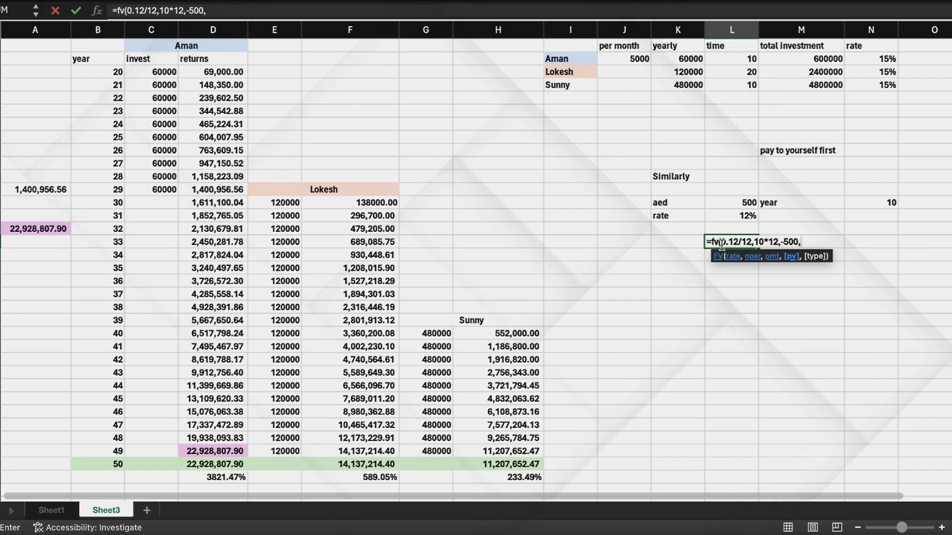
type("0,")
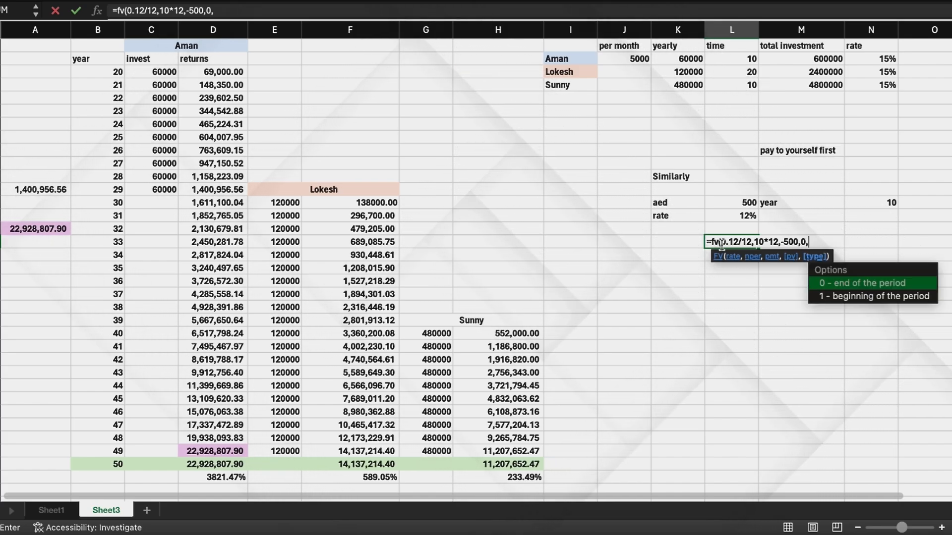
type("1")
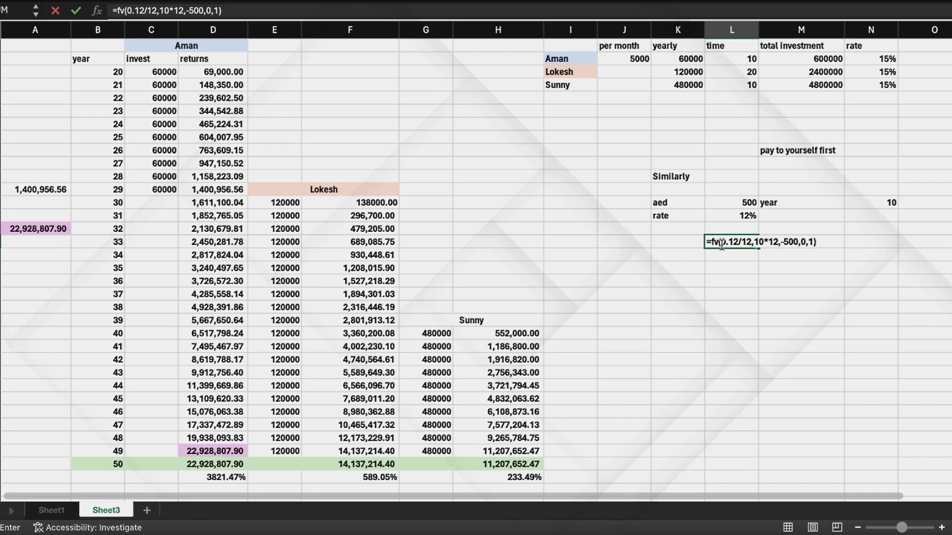
key("Return")
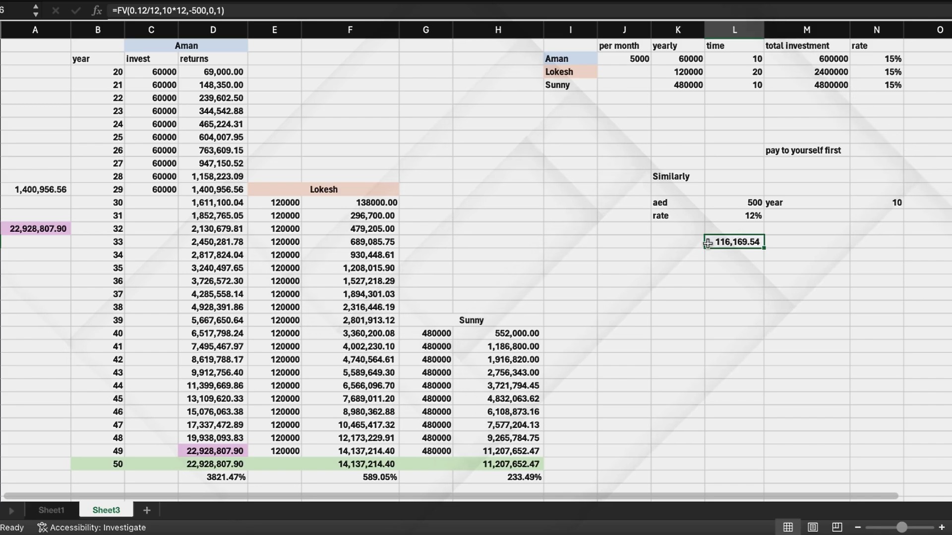
type("AED")
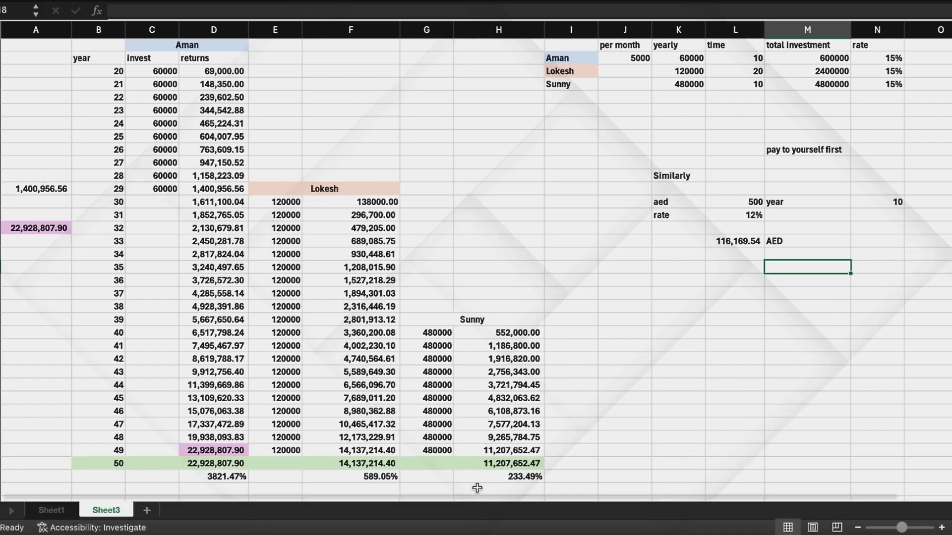
mouse_move(765, 400)
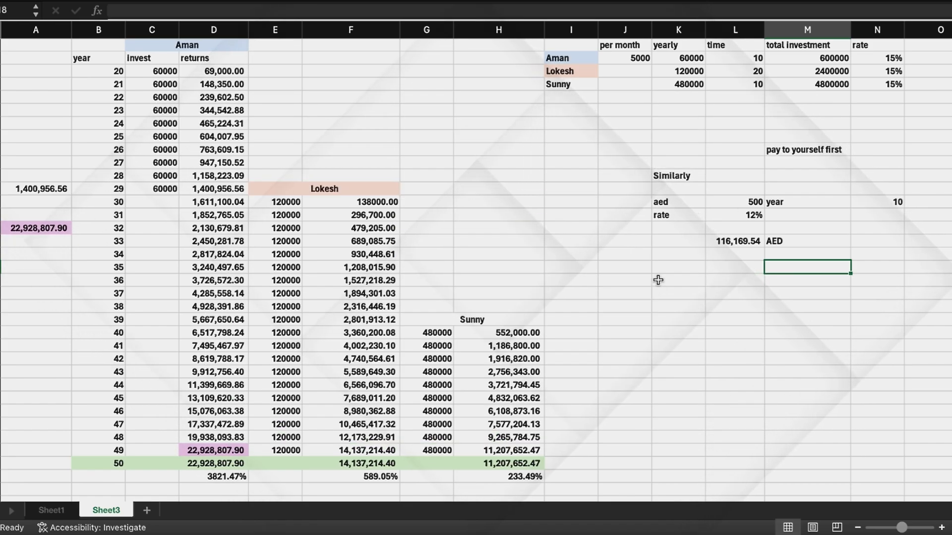
left_click(678, 293)
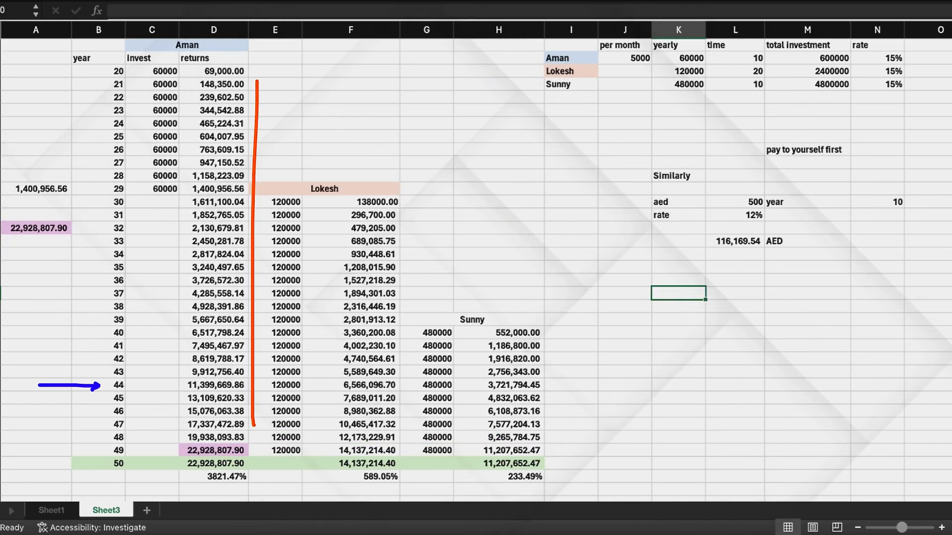